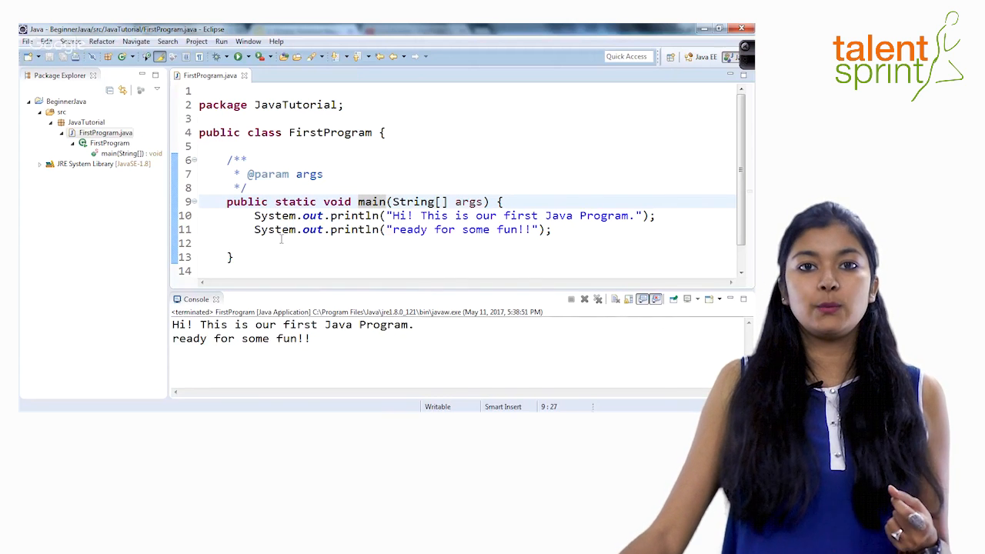
mouse_move(143, 327)
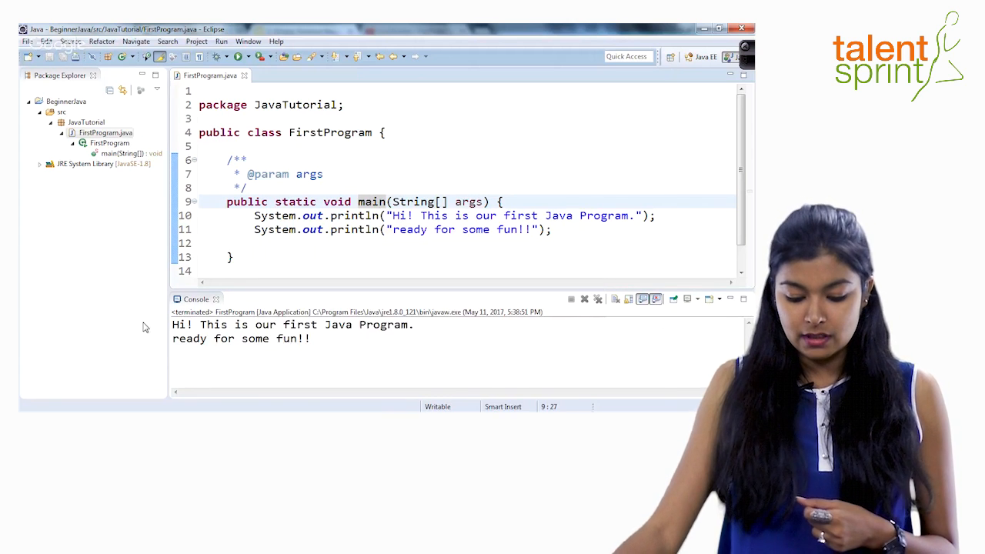
mouse_move(185, 392)
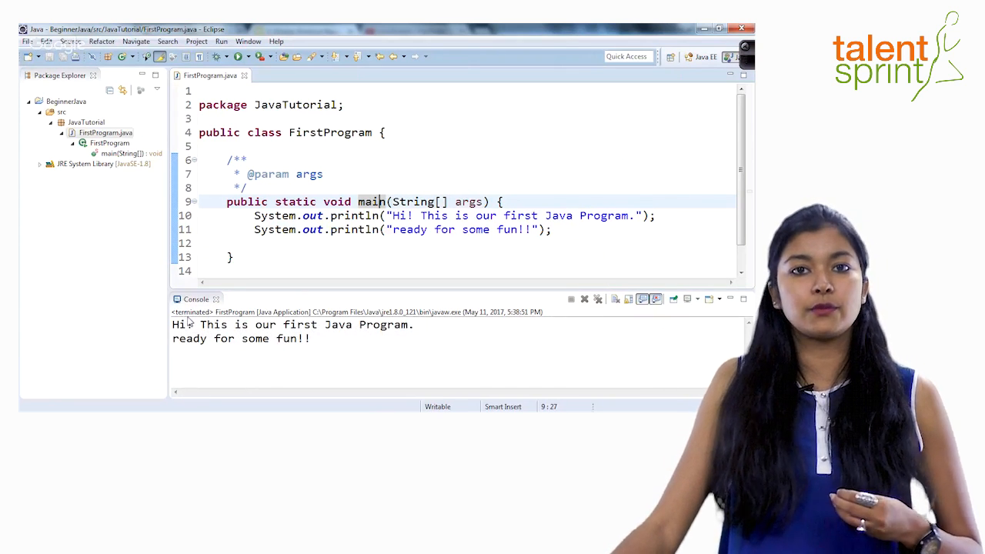
mouse_move(190, 311)
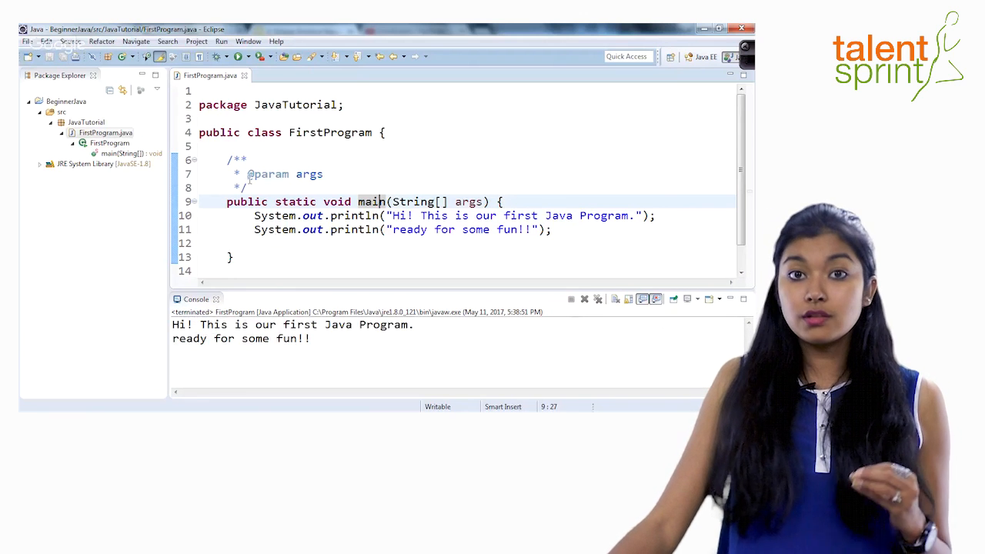
- Delete FirstProgram's class opening brace to trigger the error marker, then retype '{'
left_click(388, 132)
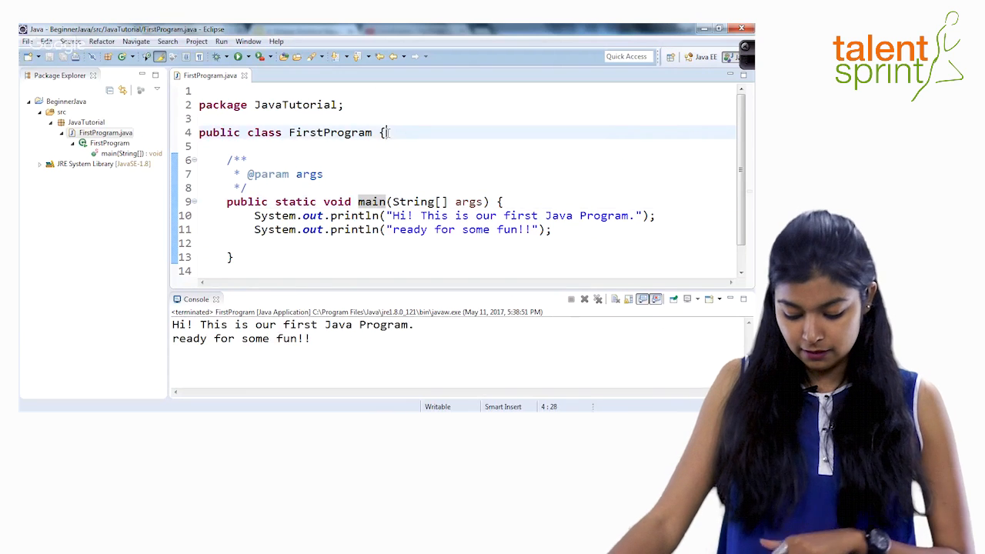
key("BackSpace")
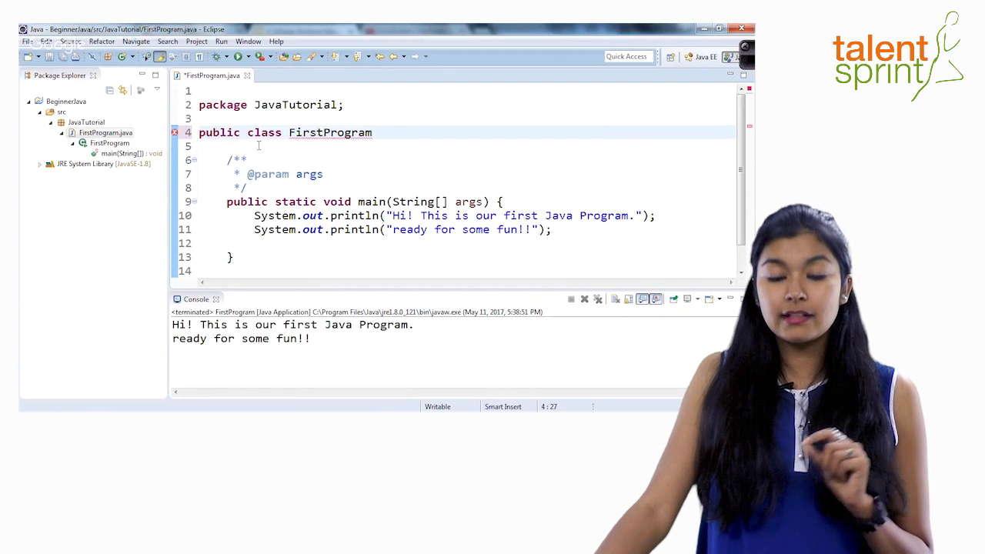
left_click(377, 133)
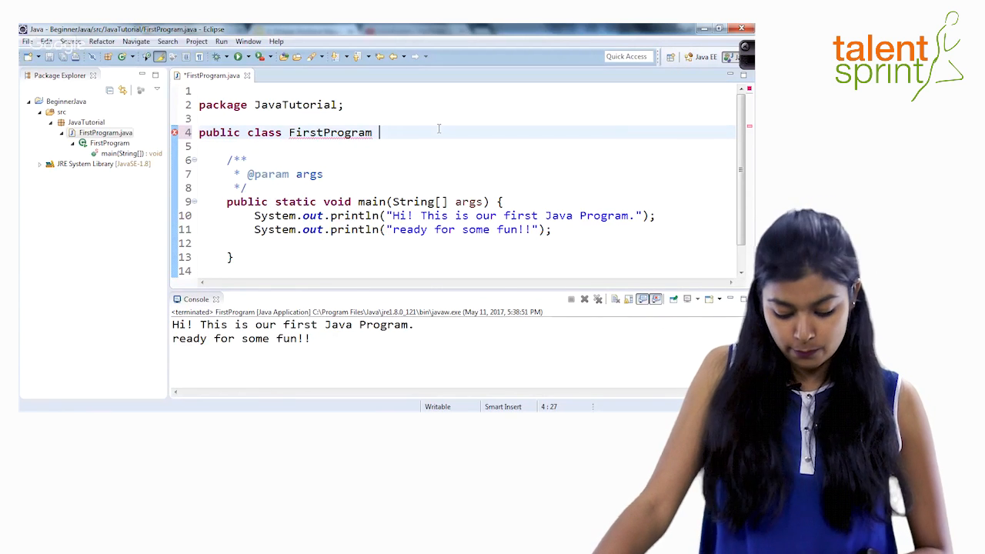
type("{")
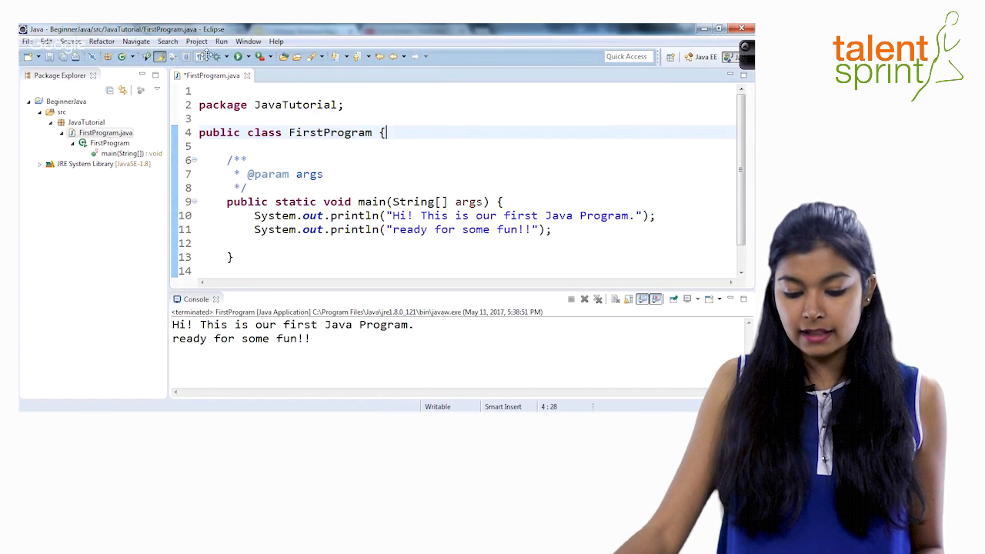
mouse_move(459, 59)
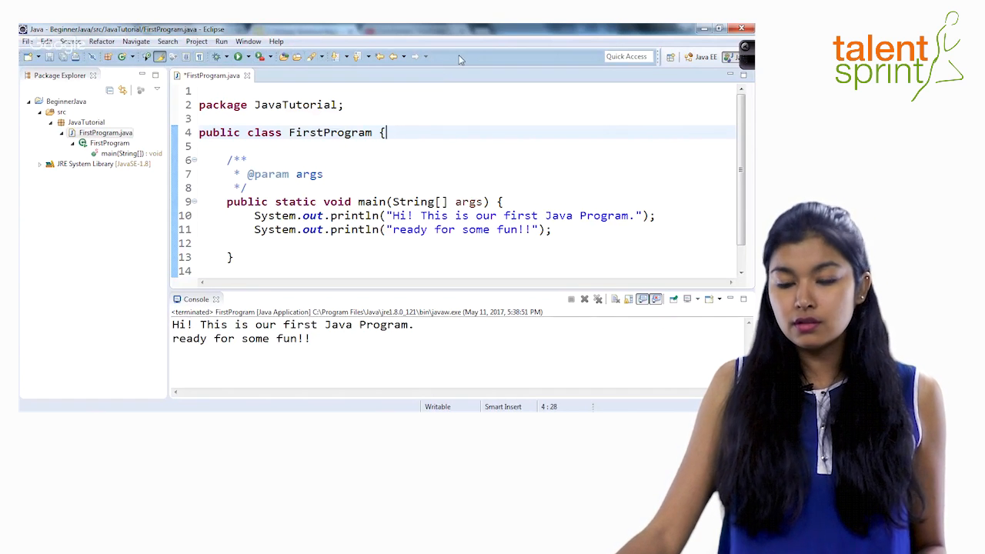
- Show the Declaration view via Window > Show View > Declaration
left_click(105, 133)
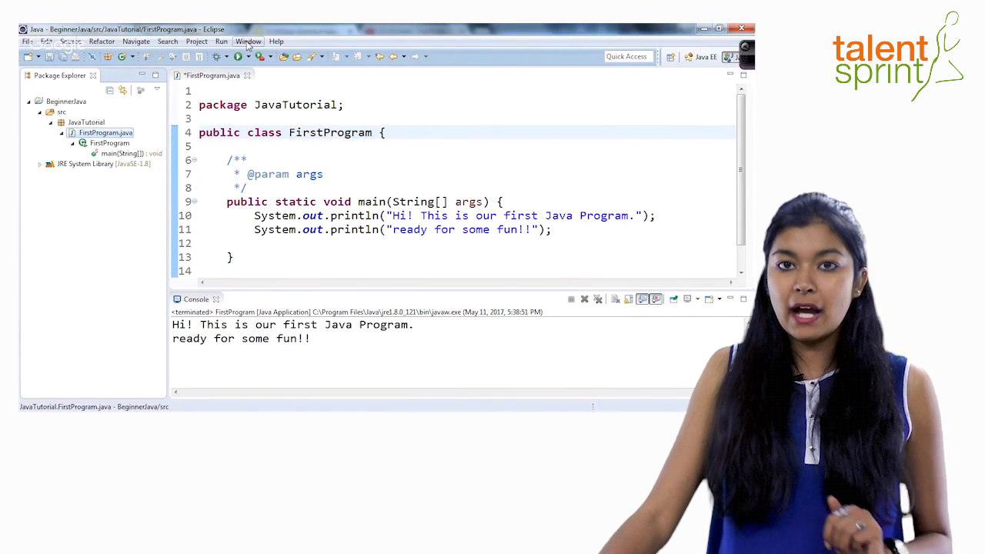
left_click(248, 41)
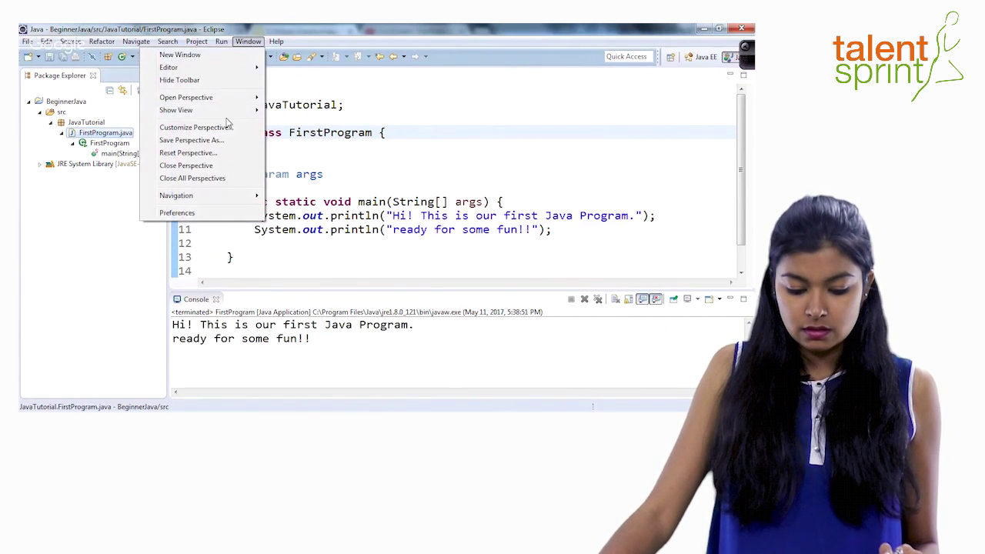
left_click(175, 110)
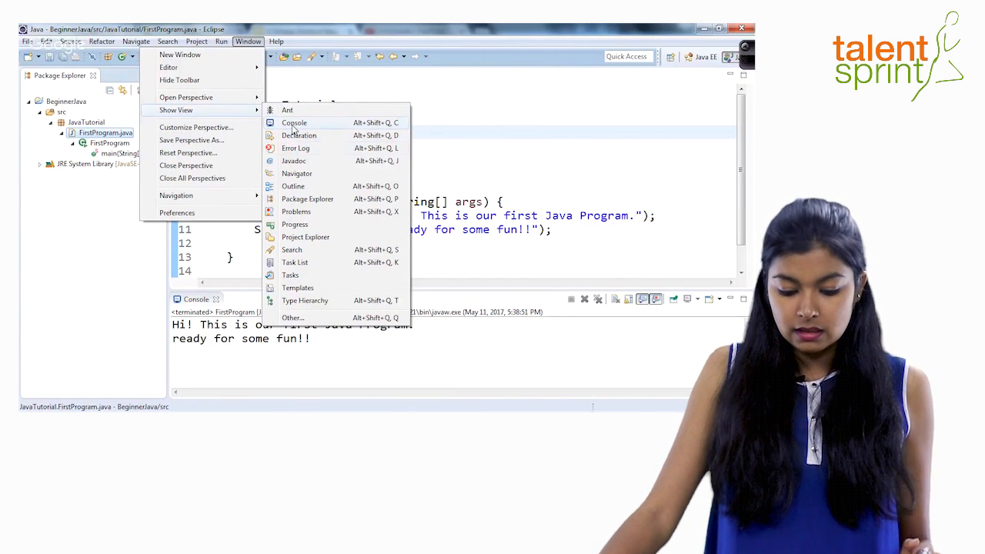
mouse_move(293, 186)
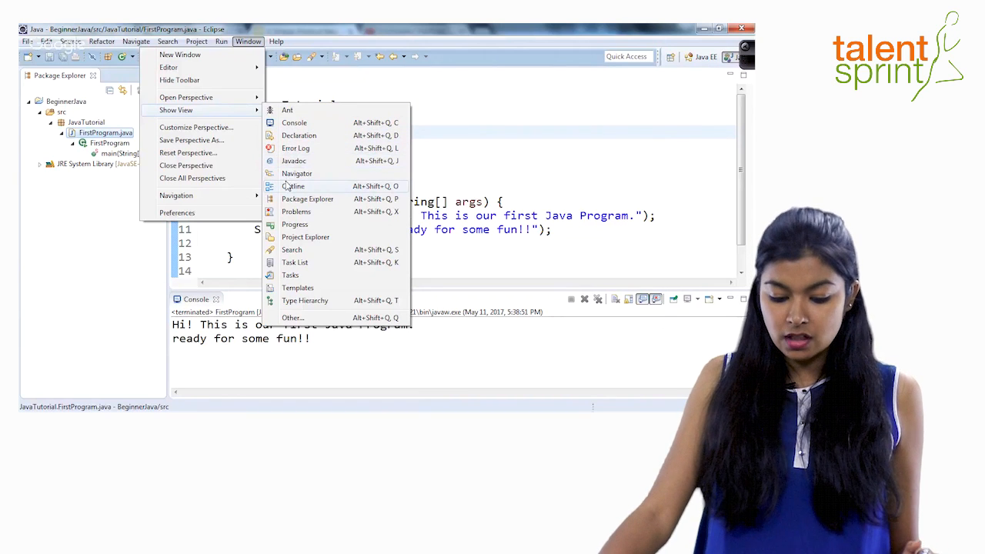
mouse_move(307, 199)
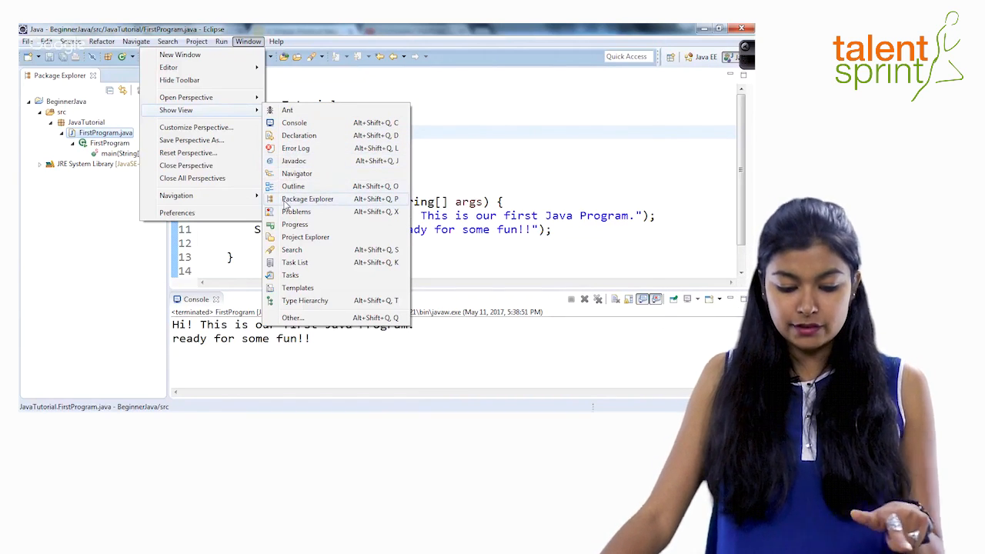
mouse_move(306, 236)
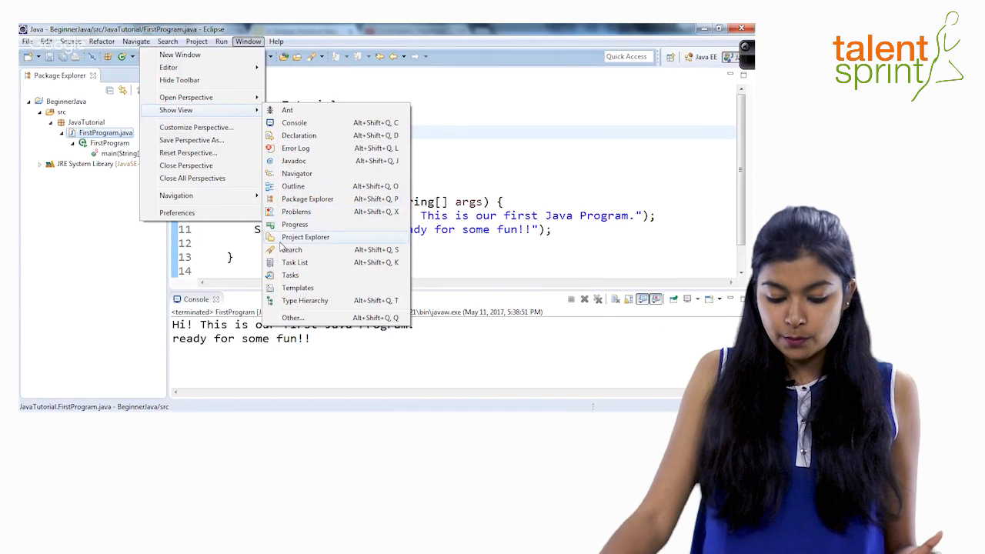
mouse_move(323, 237)
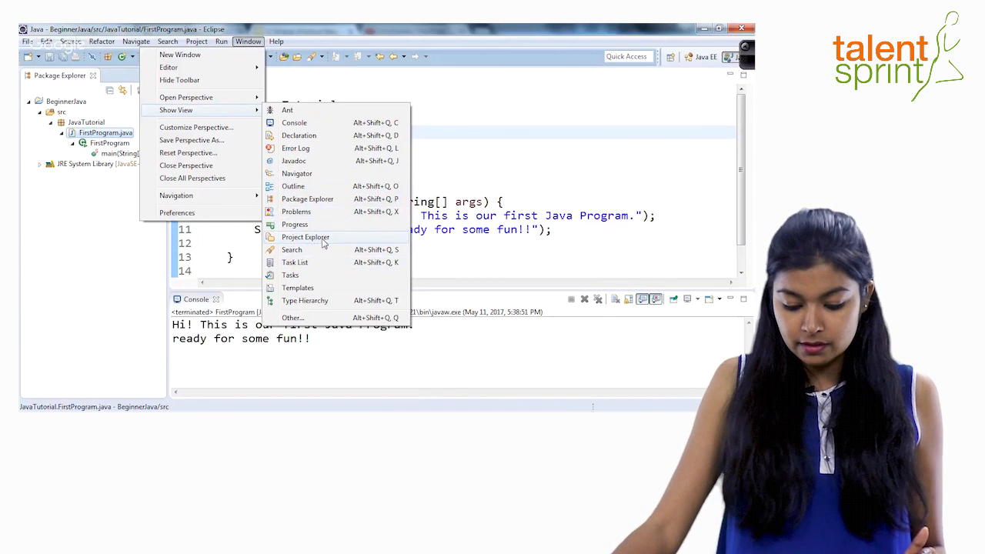
mouse_move(295, 262)
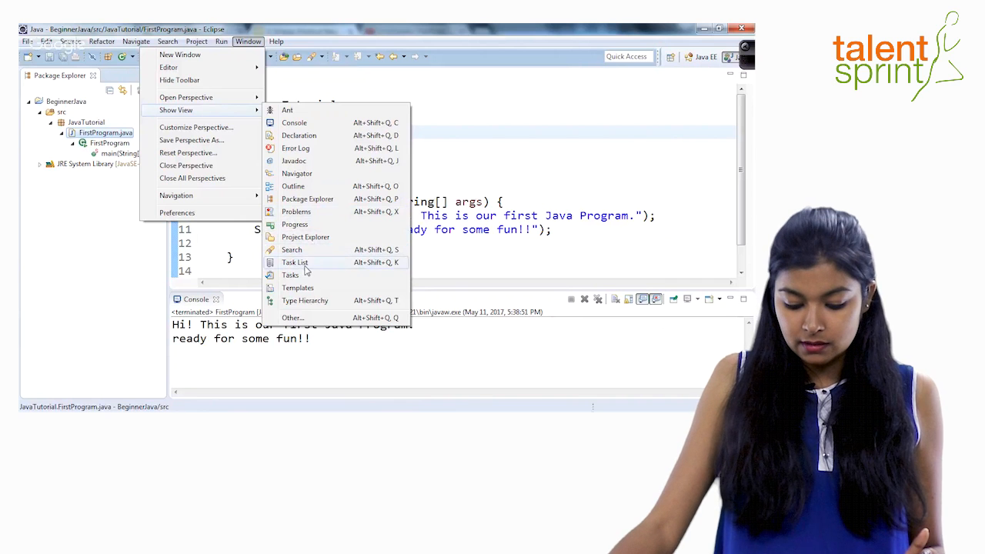
mouse_move(298, 318)
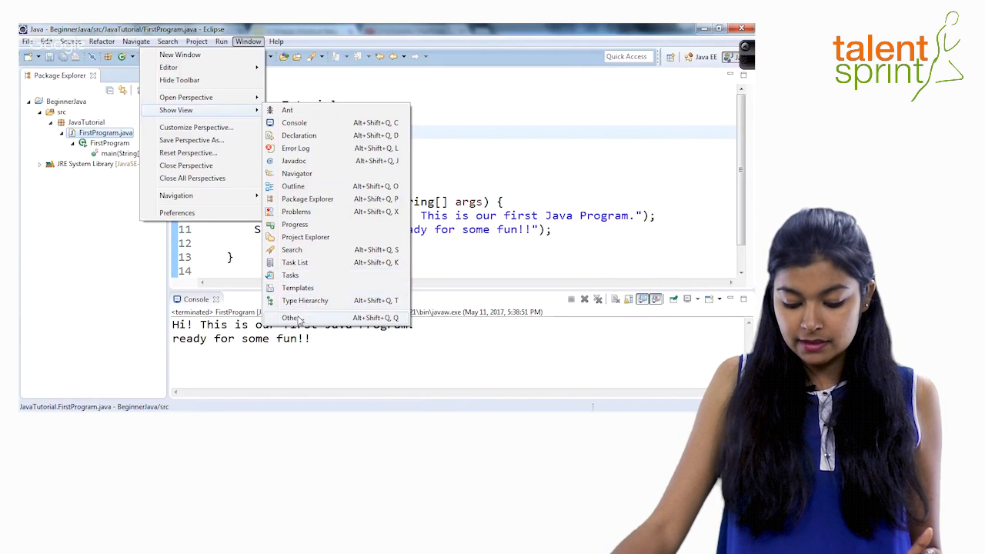
mouse_move(324, 117)
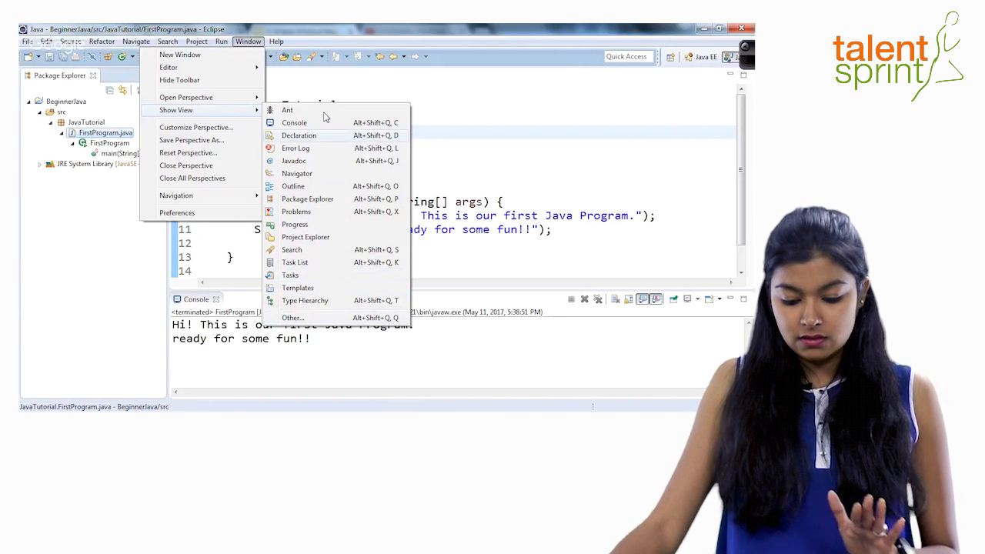
mouse_move(296, 146)
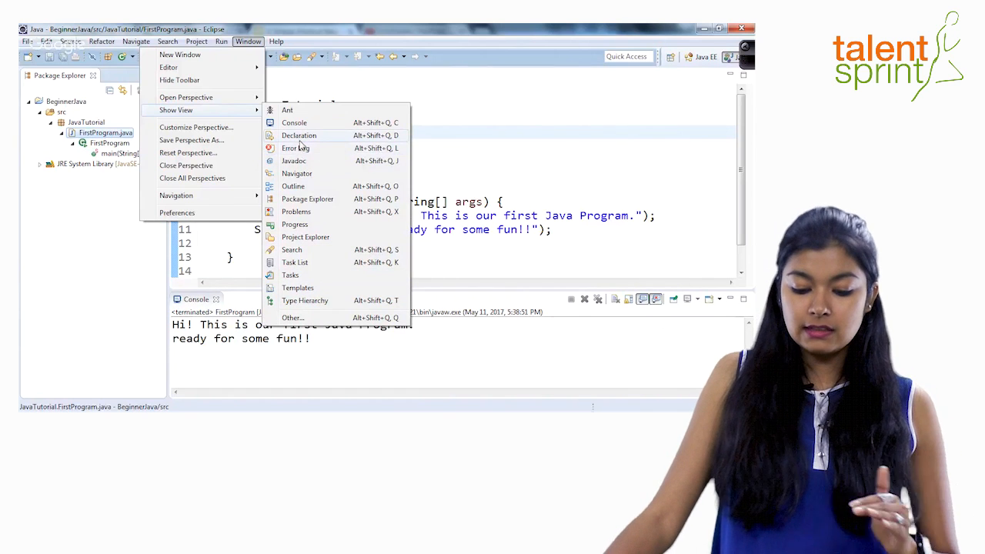
left_click(298, 134)
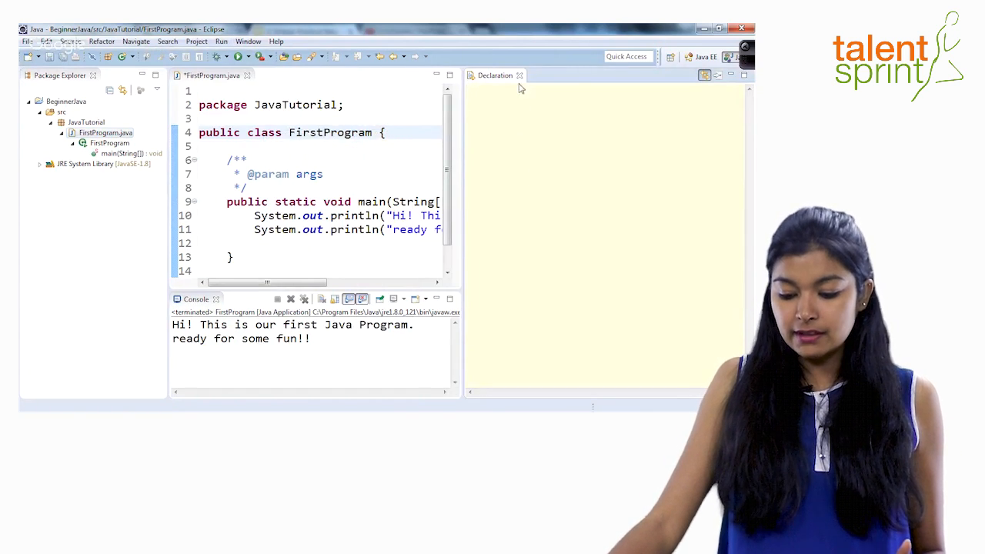
- Add the Outline view, listing FirstProgram and its main method, via Window > Show View
left_click(248, 41)
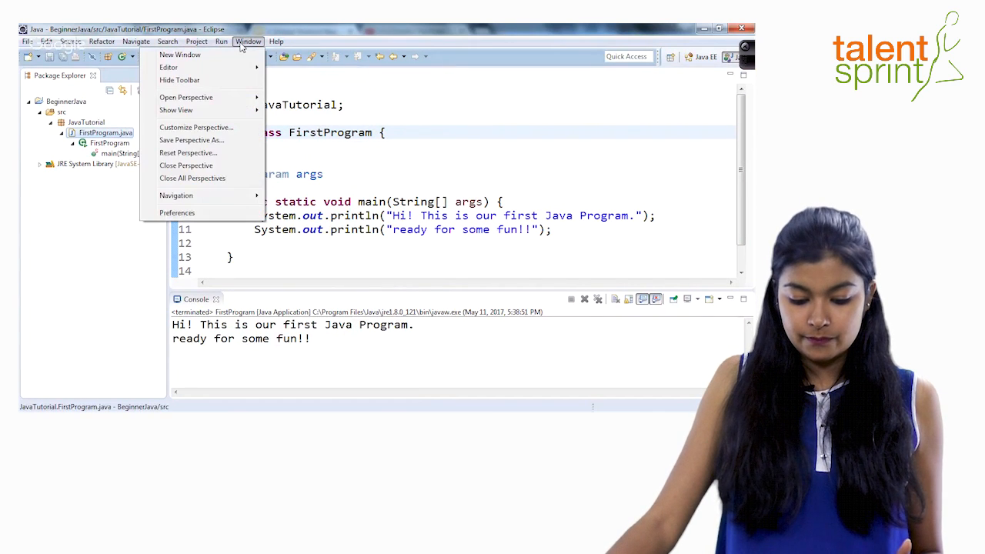
left_click(175, 110)
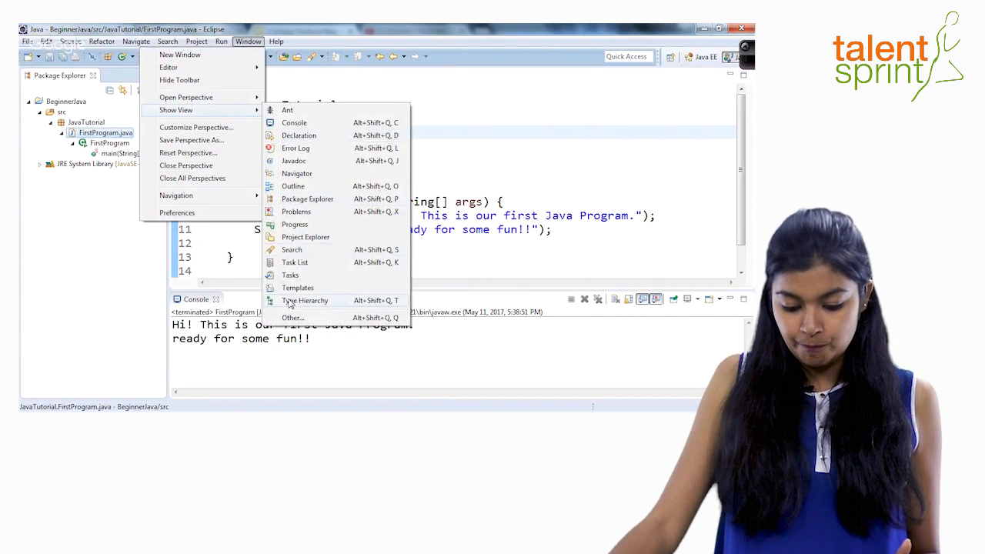
mouse_move(293, 186)
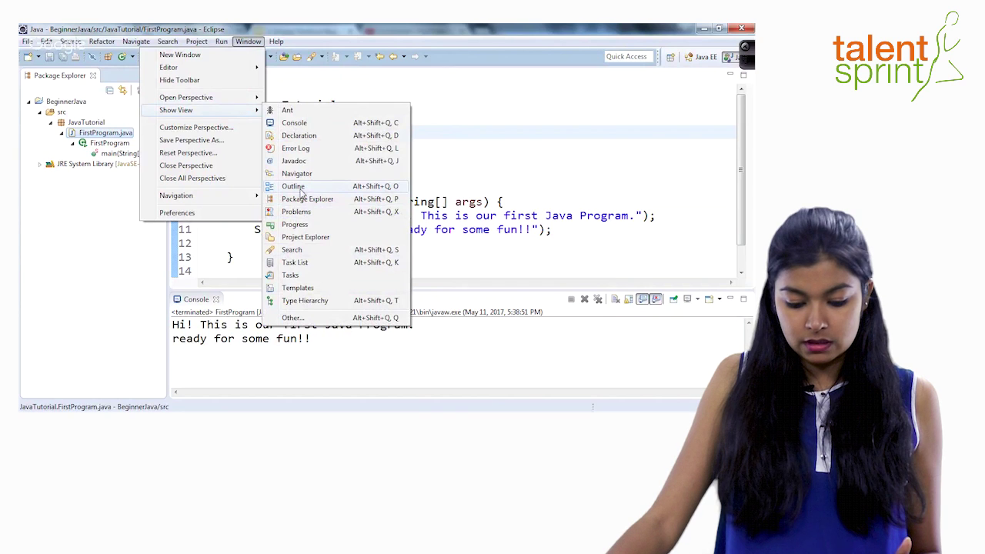
left_click(293, 186)
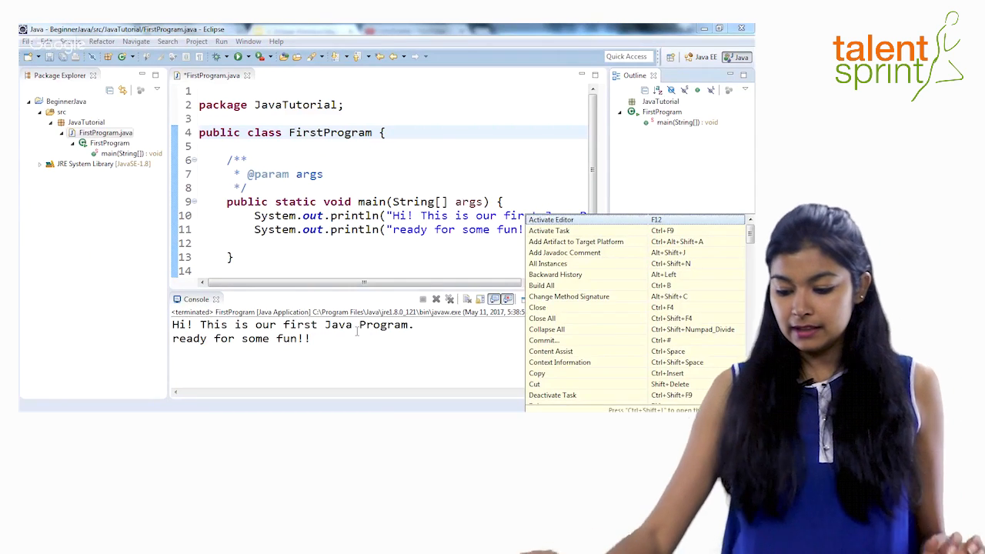
- Scroll down through the Key Assist list of command shortcuts
scroll("down", 3)
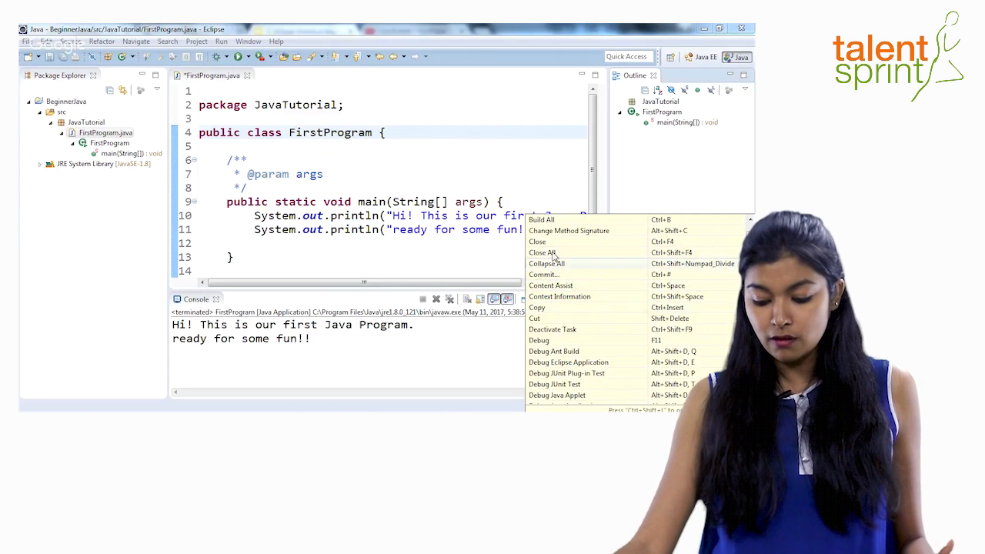
scroll("down", 3)
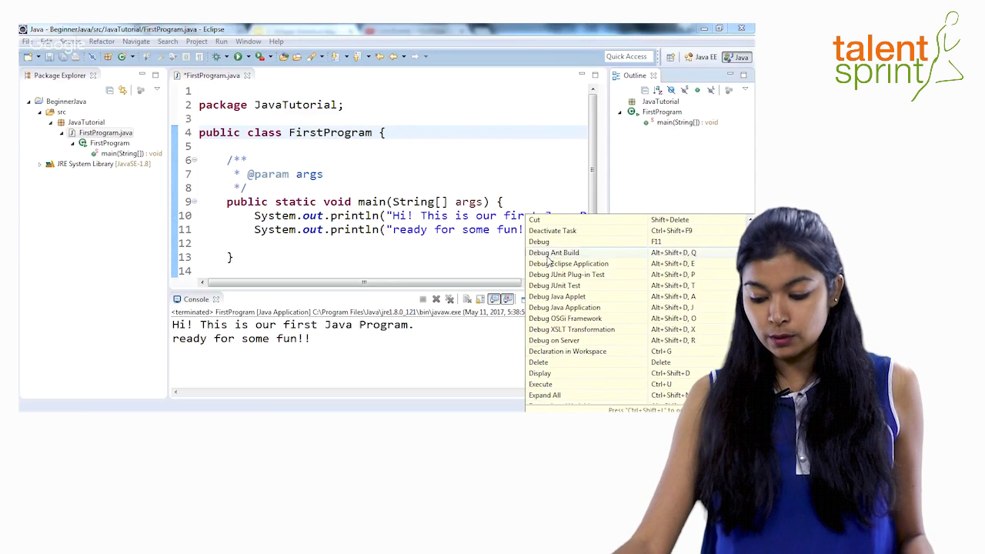
mouse_move(573, 365)
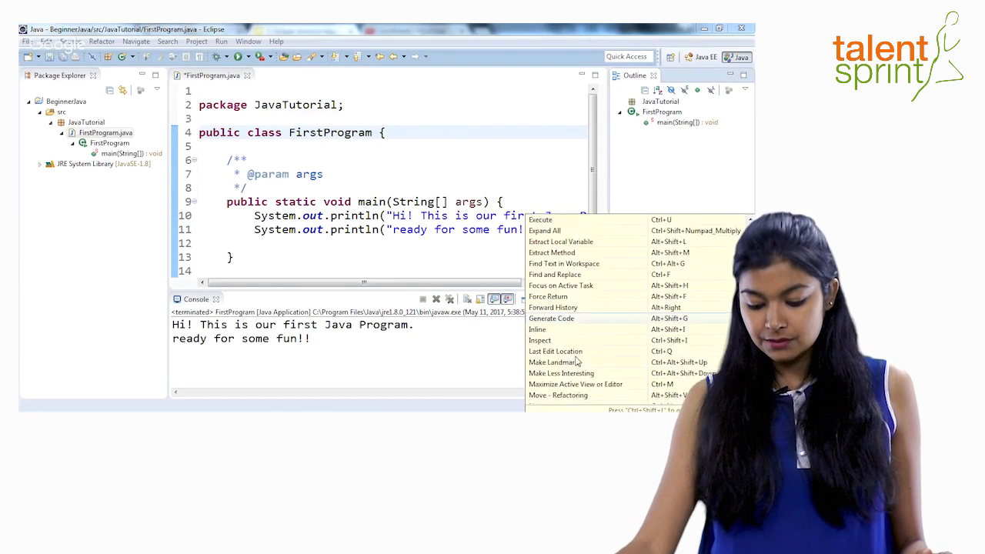
scroll("down", 3)
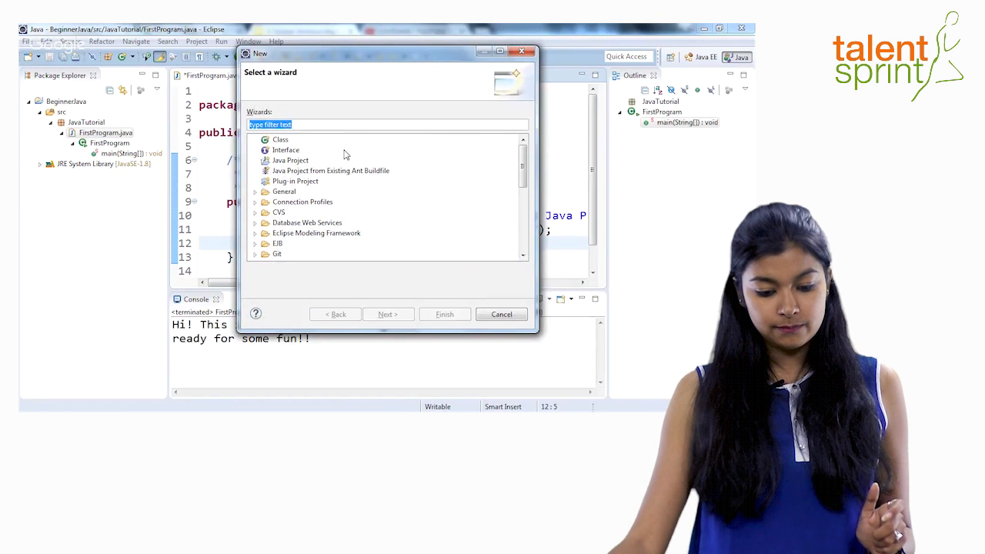
mouse_move(285, 170)
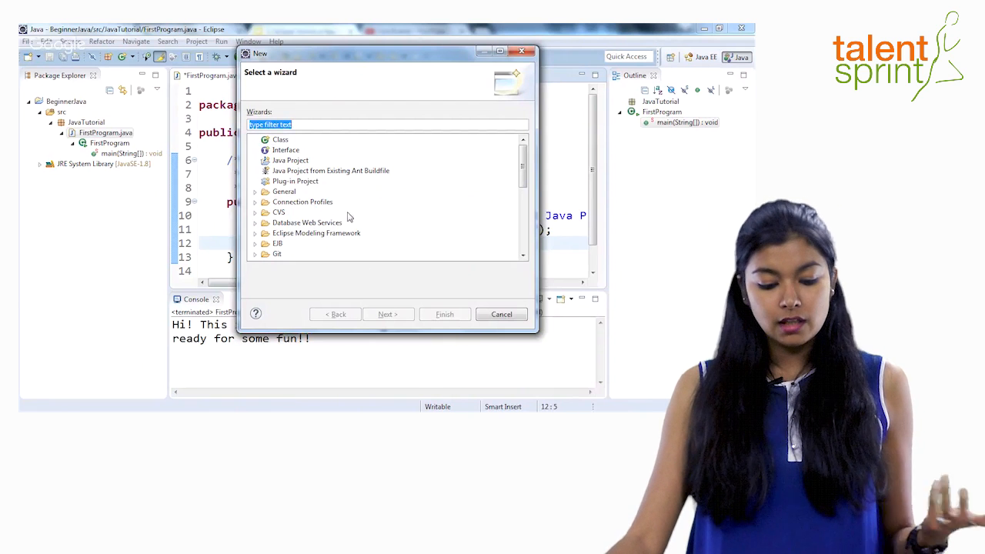
- Bring up the New 'Select a wizard' dialog for classes, interfaces and projects
left_click(501, 314)
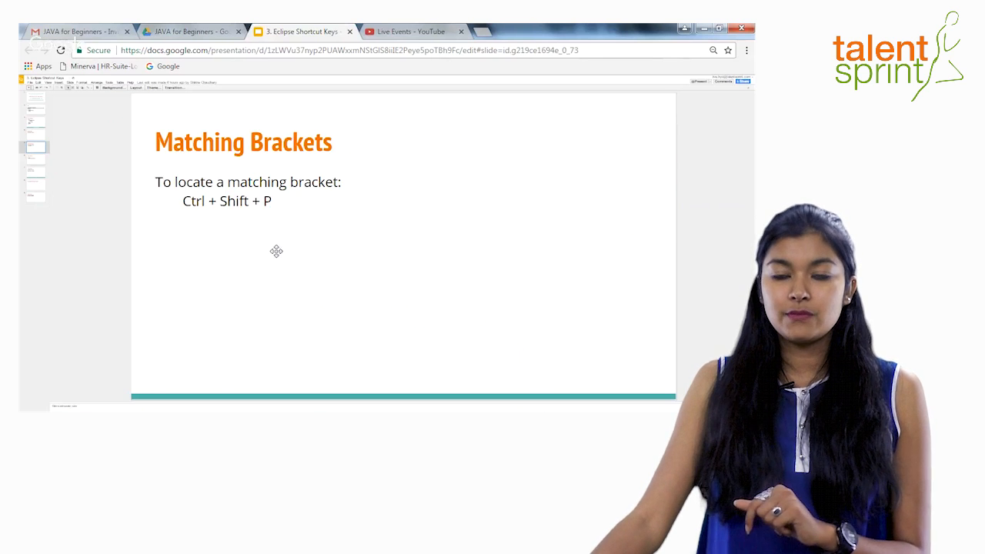
mouse_move(339, 313)
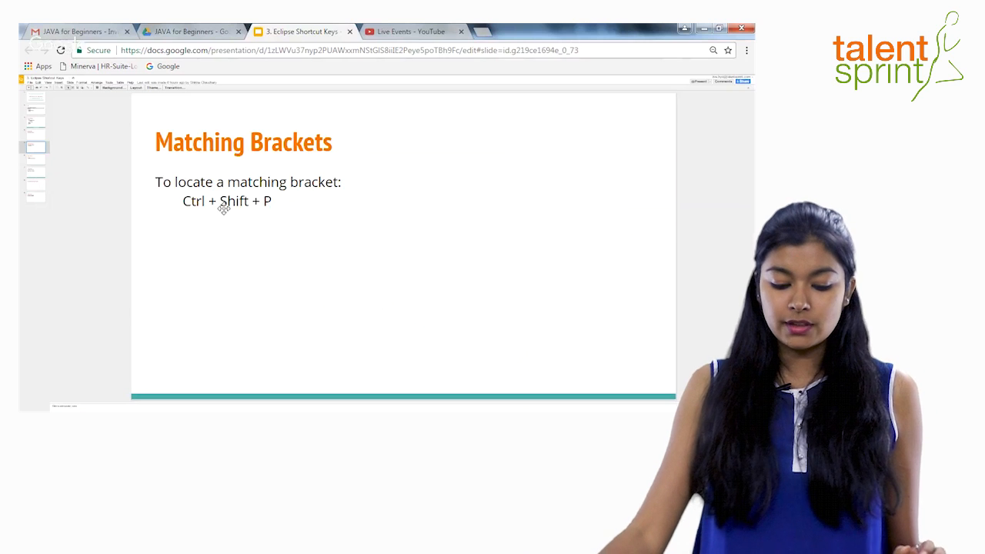
mouse_move(294, 237)
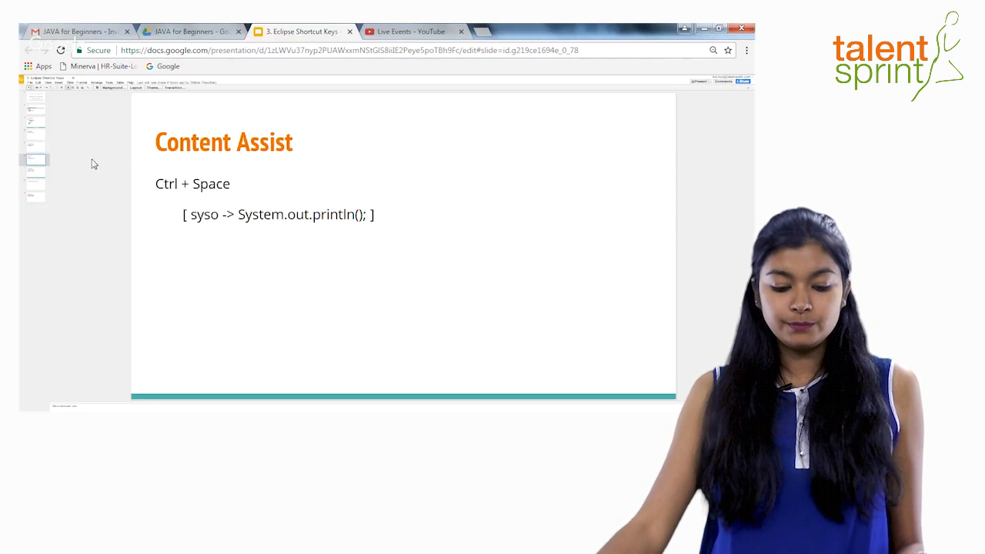
mouse_move(70, 320)
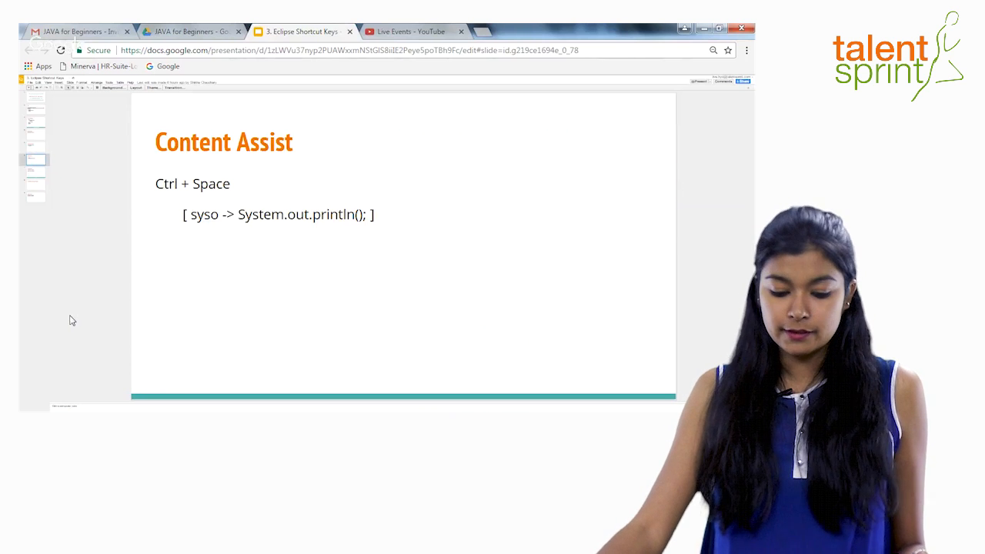
mouse_move(57, 314)
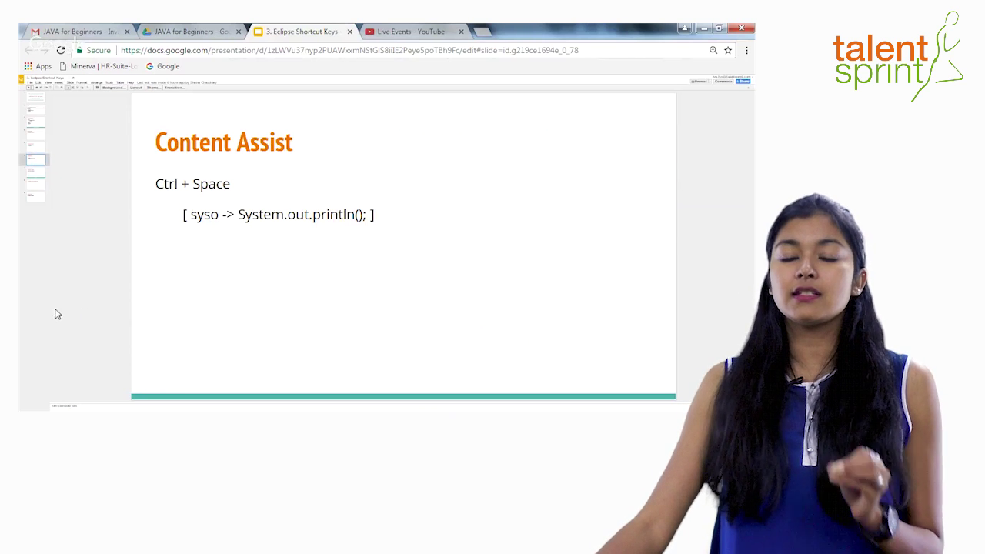
mouse_move(45, 319)
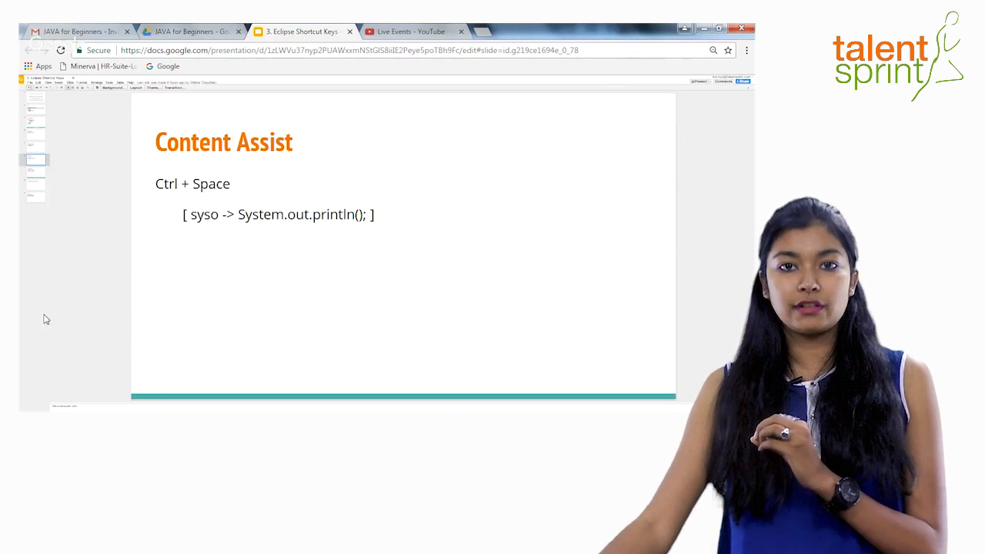
mouse_move(196, 185)
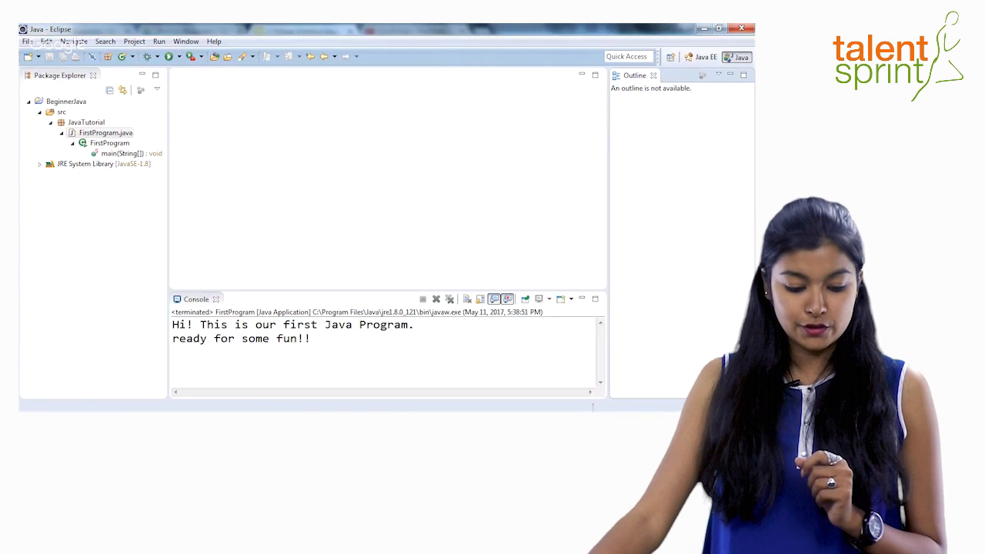
- Reopen FirstProgram.java and type 'syso' on line 12 to expand into System.out.println()
double_click(110, 143)
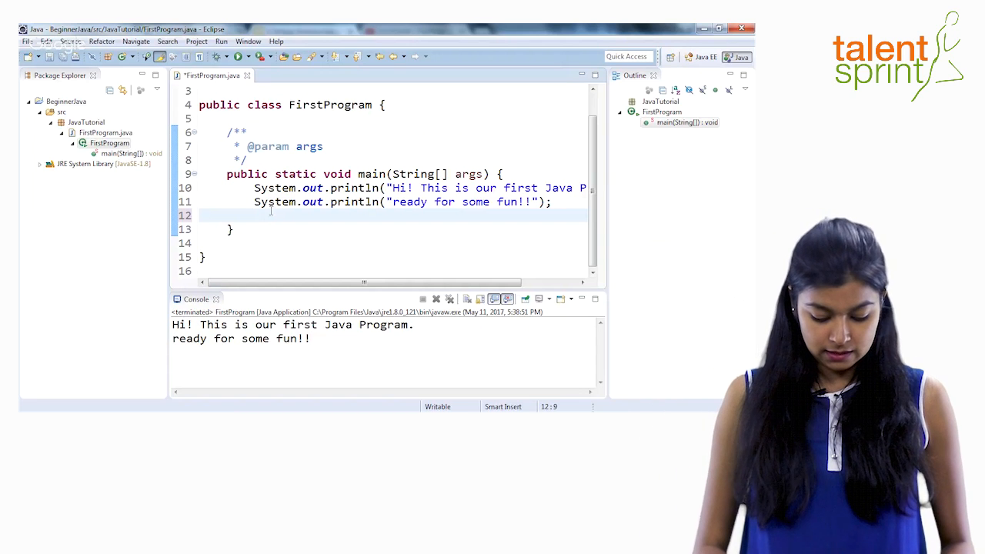
type("sys")
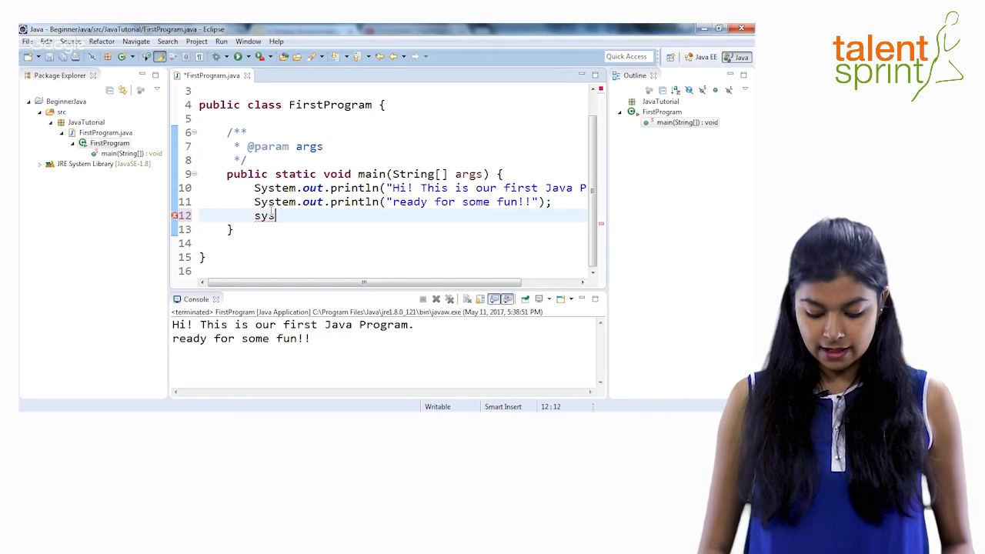
type("out.println();")
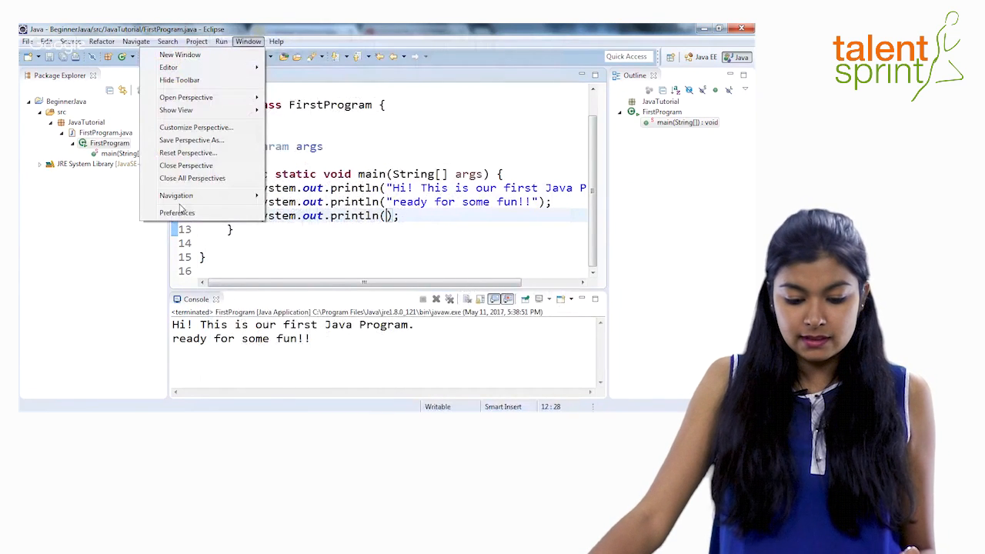
- Toggle editor line numbers off and back on in Text Editors preferences, then apply
left_click(177, 212)
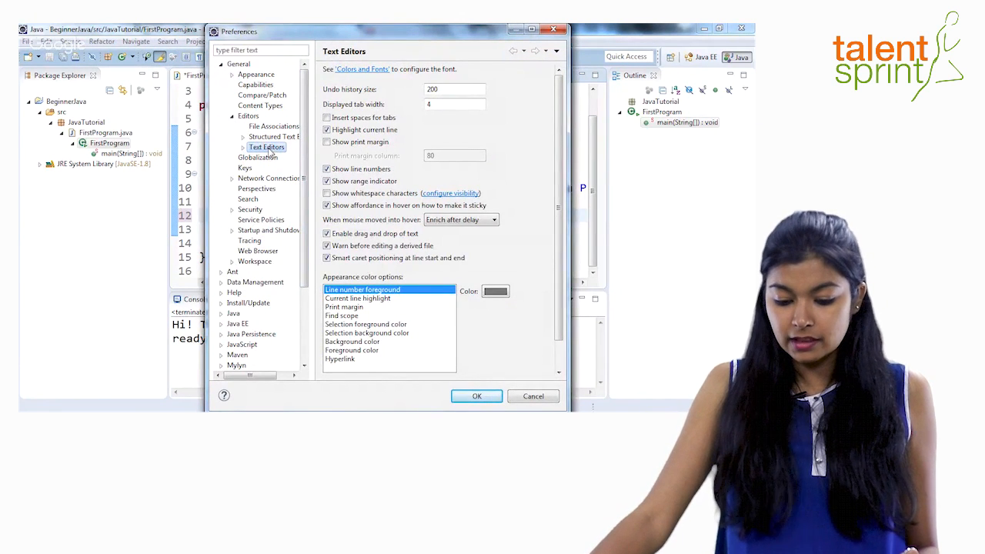
mouse_move(405, 259)
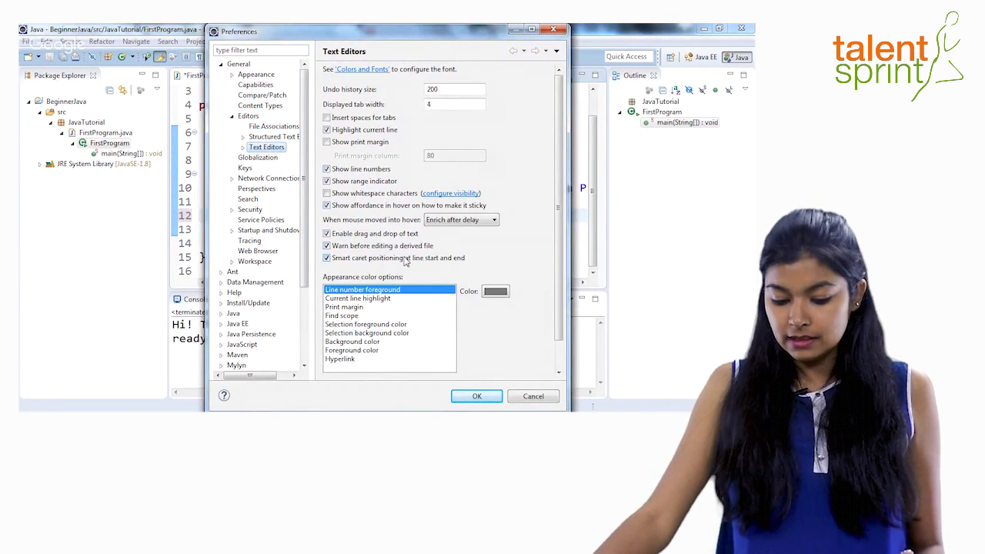
left_click(326, 169)
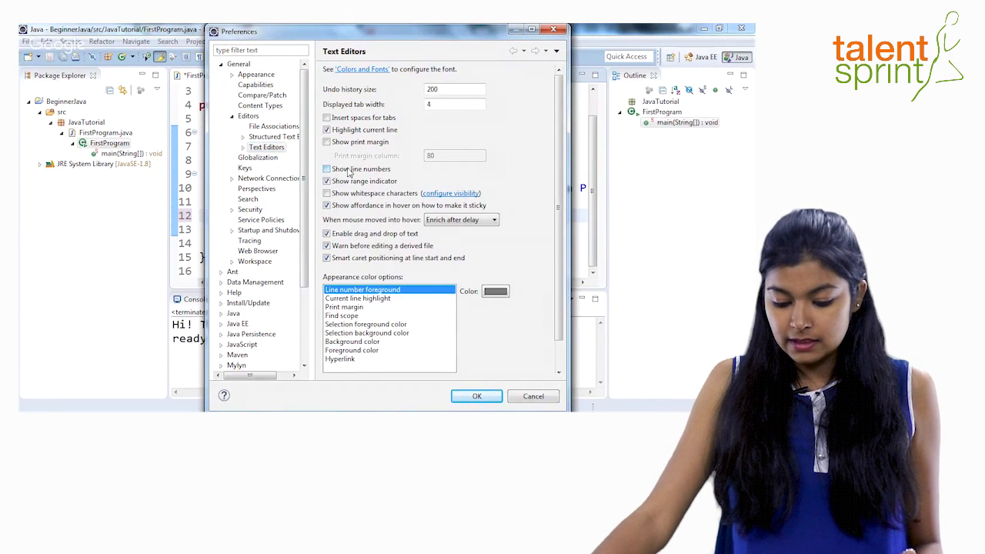
left_click(326, 169)
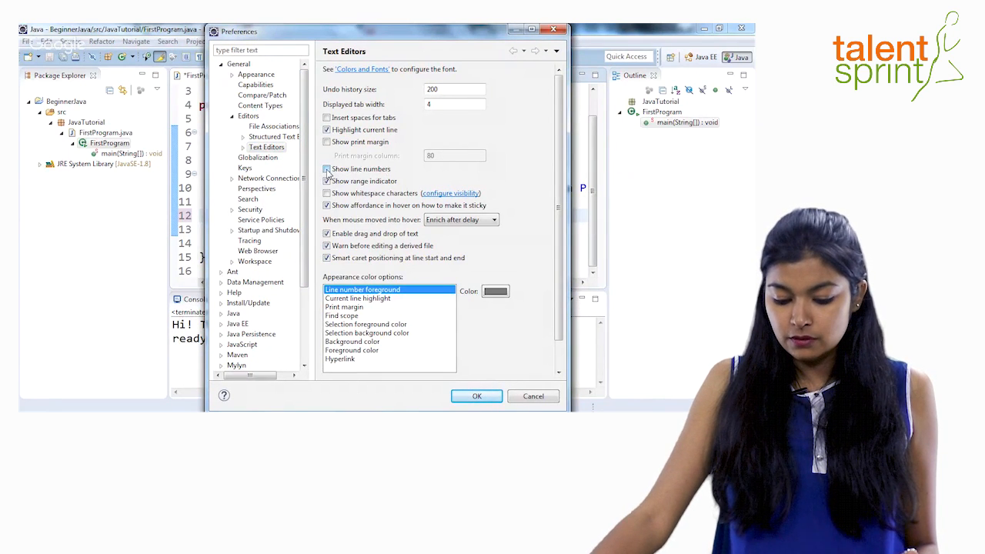
left_click(327, 168)
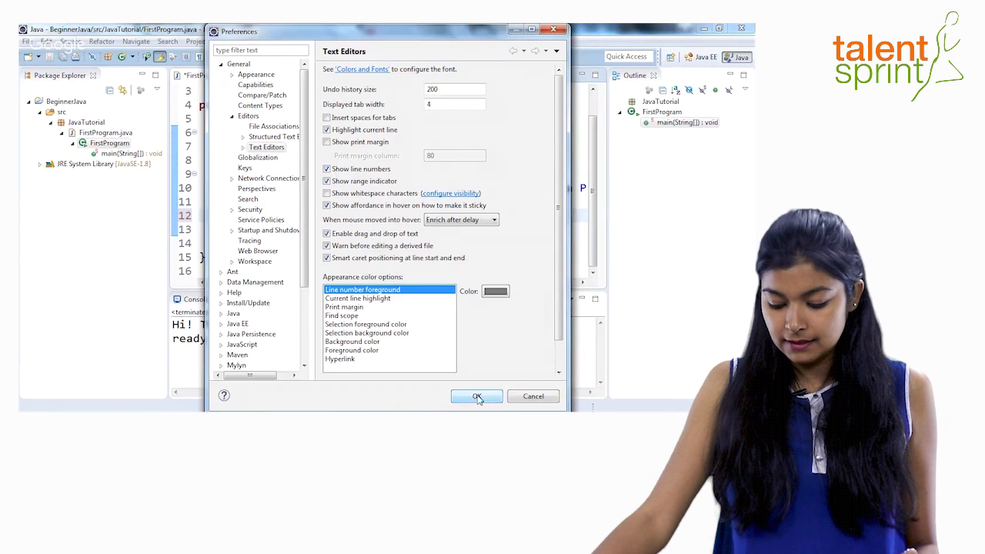
left_click(475, 395)
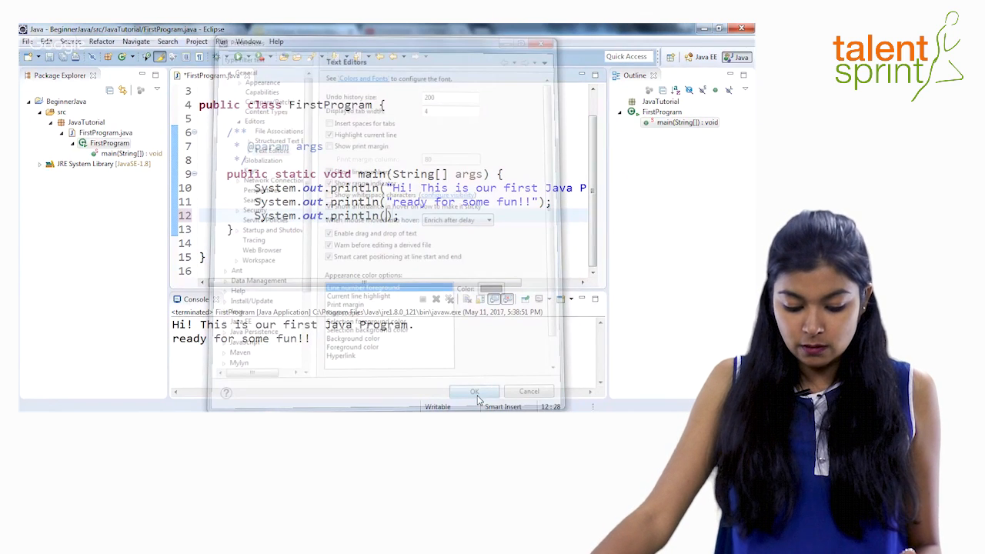
left_click(474, 390)
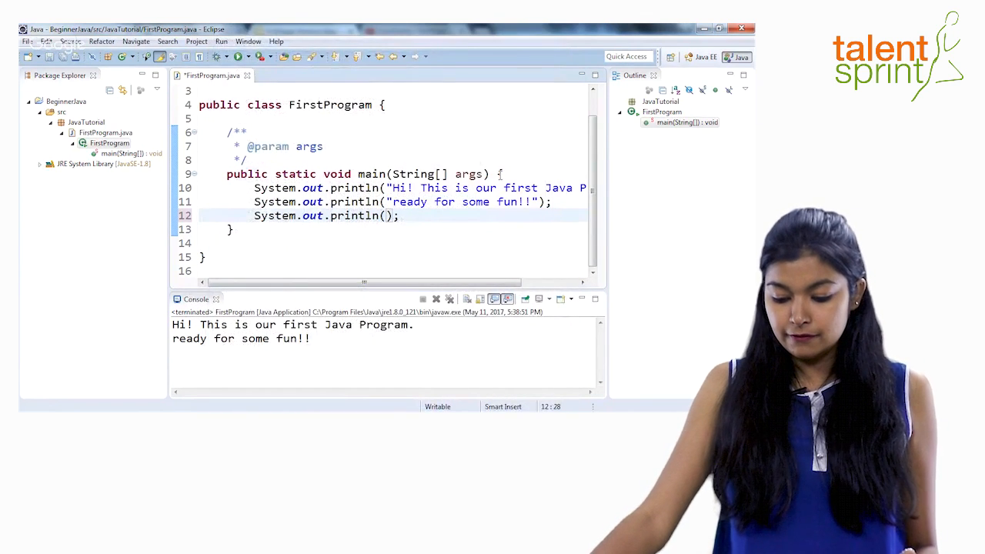
- Remove main's opening brace and run FirstProgram to show the syntax error in the console
left_click(498, 173)
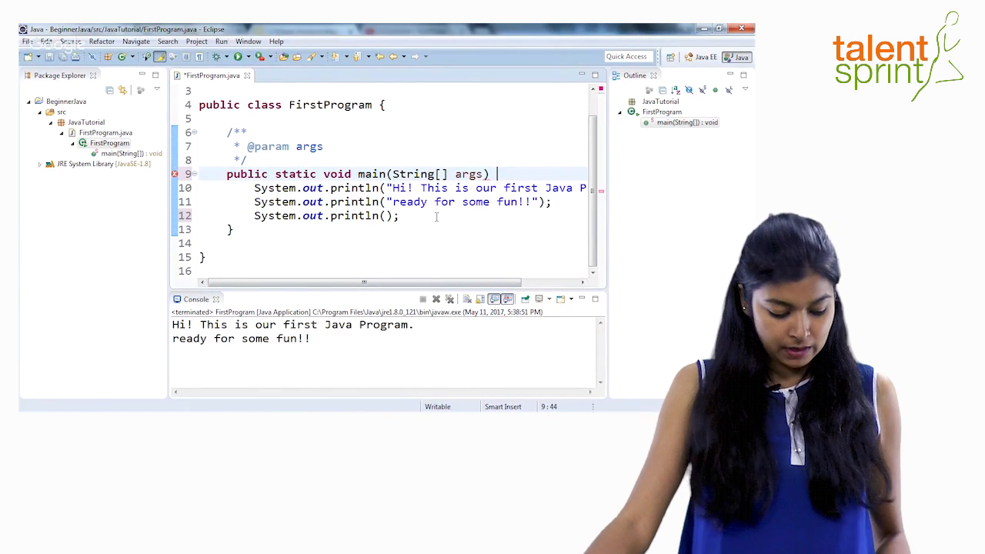
key("ctrl+s")
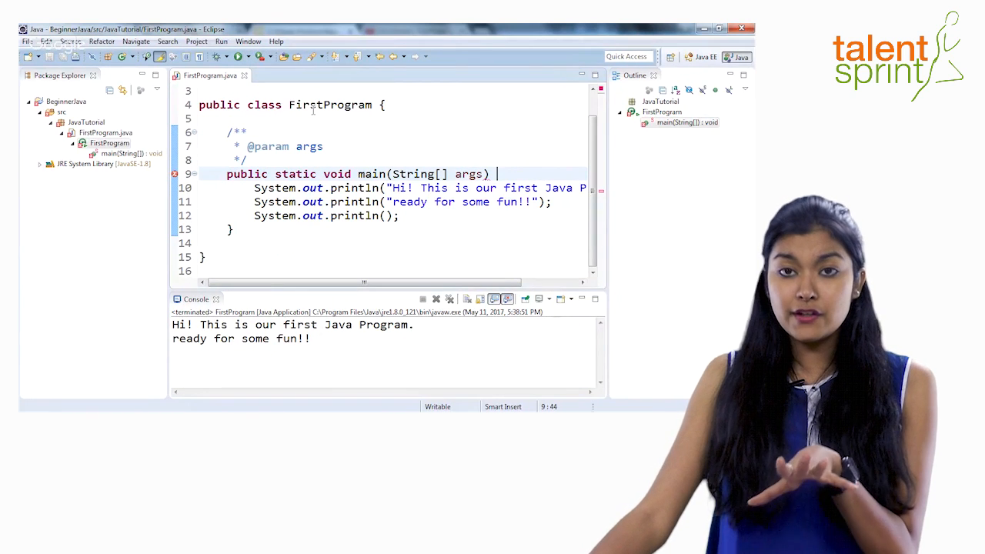
mouse_move(439, 173)
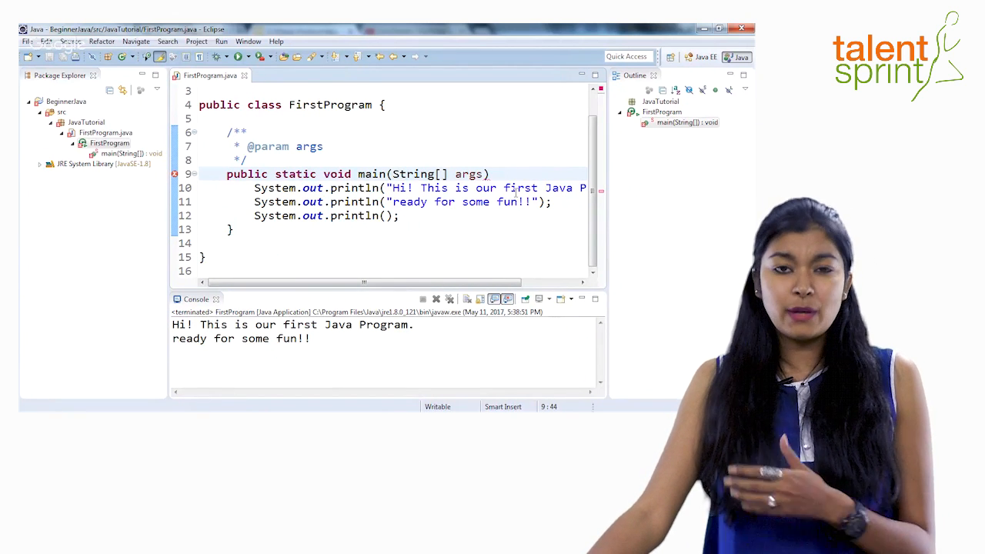
left_click(498, 173)
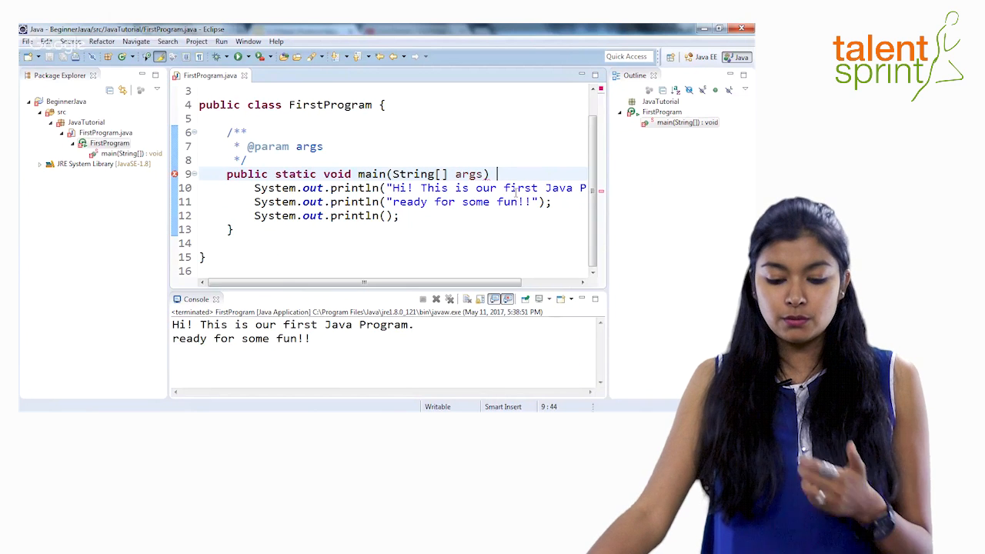
left_click(221, 41)
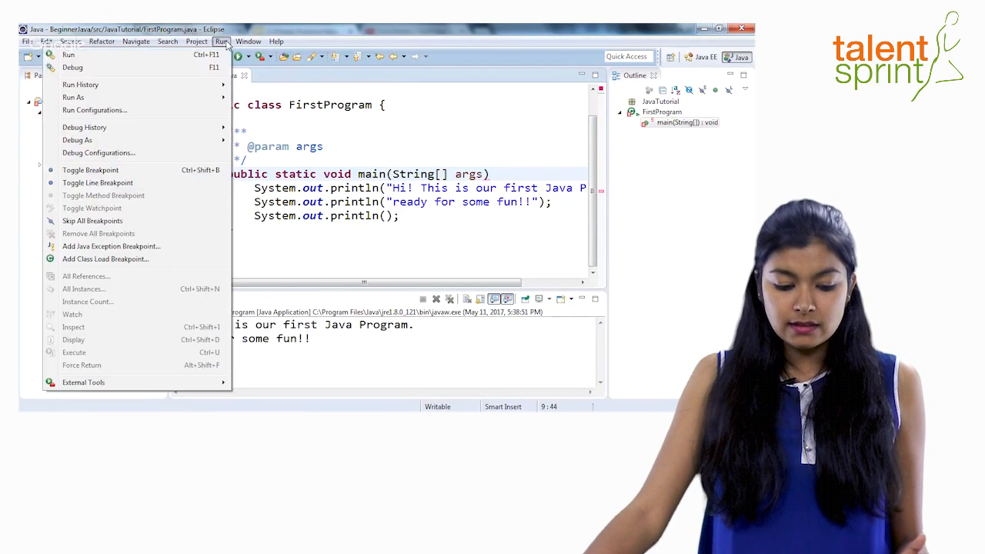
left_click(68, 53)
type(" {")
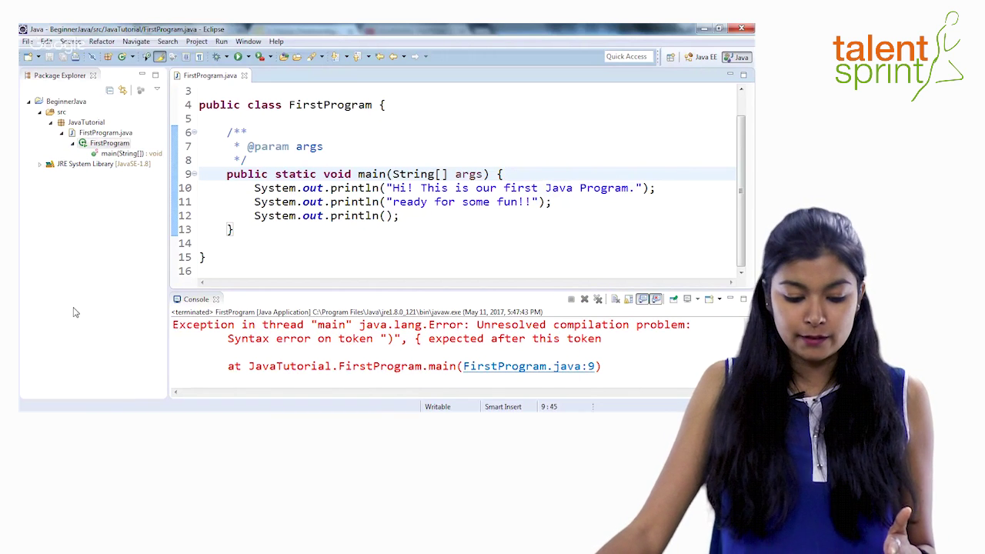
- Select the JavaTutorial package and enable Link with Editor in Package Explorer
left_click(86, 121)
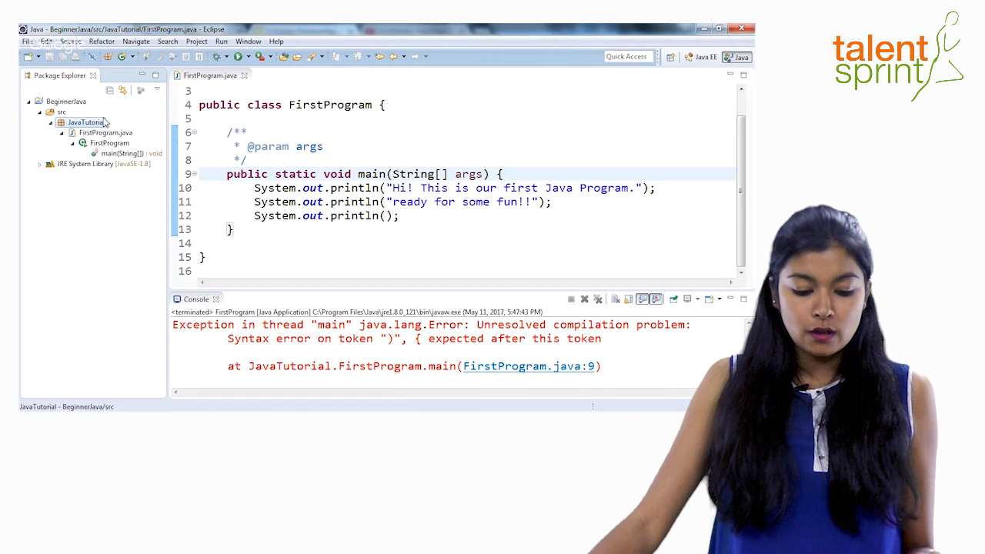
mouse_move(122, 90)
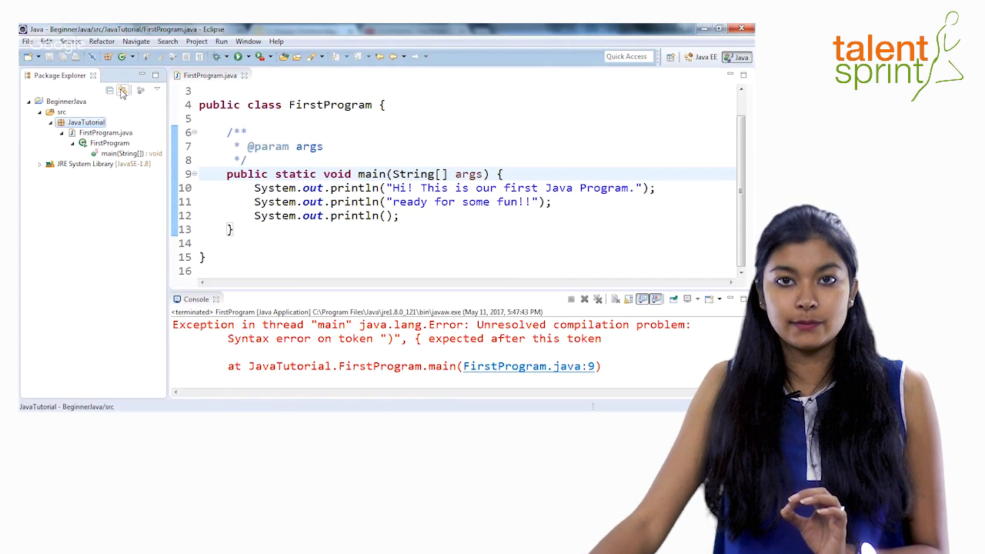
mouse_move(91, 332)
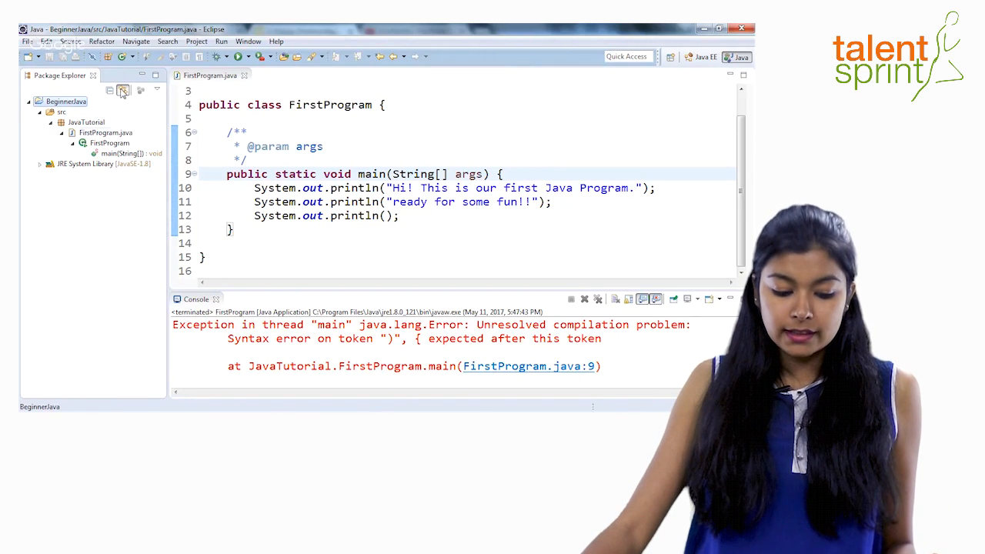
left_click(104, 133)
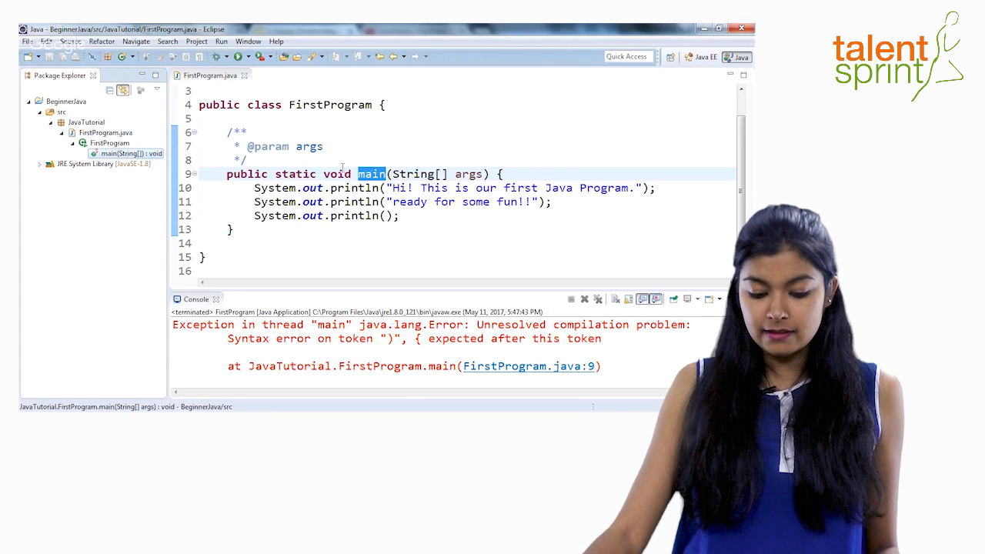
mouse_move(371, 173)
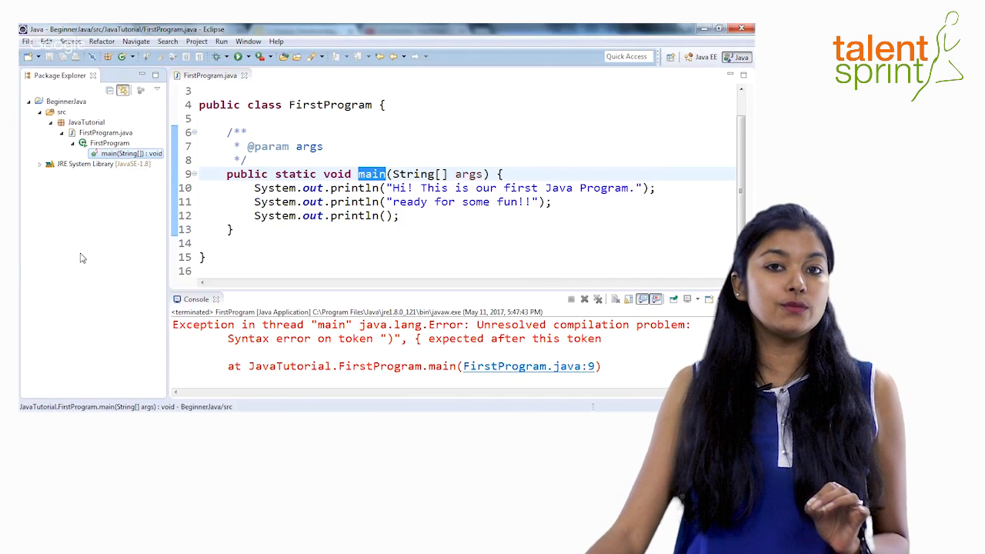
mouse_move(92, 268)
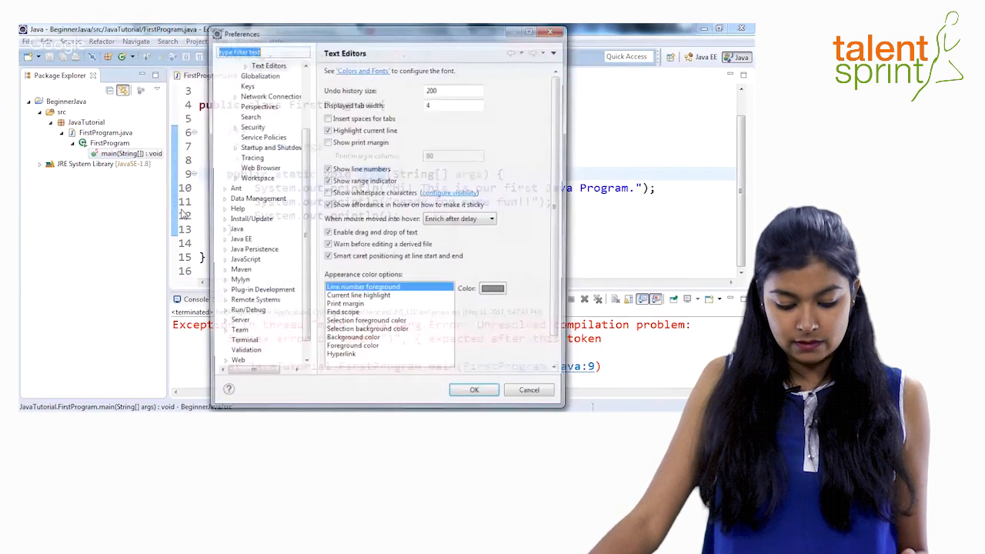
- Under Java > Editor > Save Actions, enable 'Perform the selected actions on save' and 'Format source code'
left_click(222, 229)
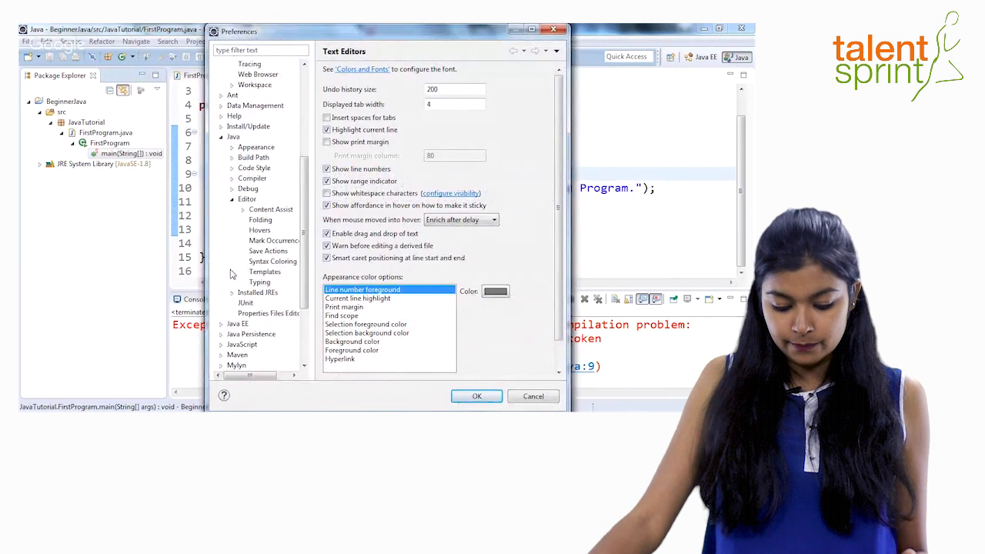
mouse_move(268, 251)
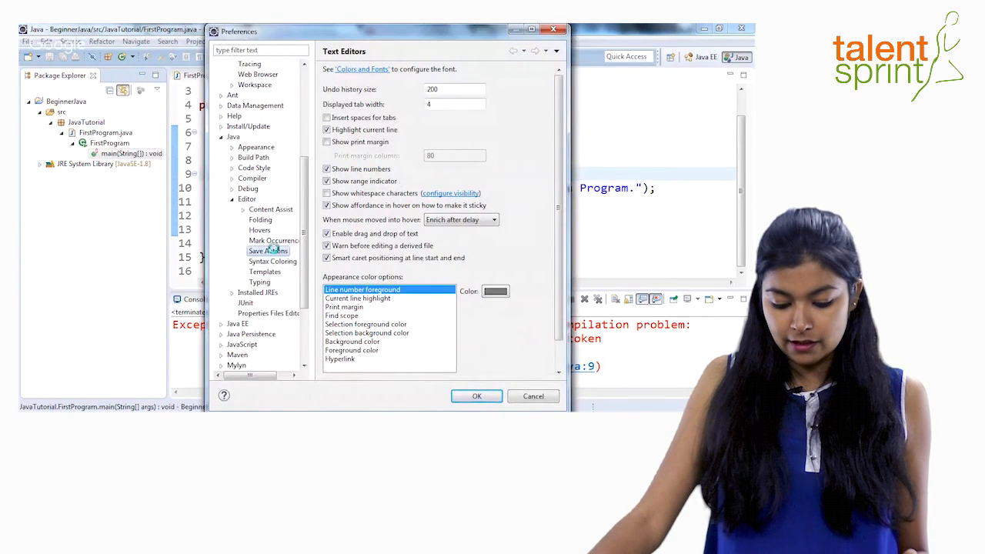
left_click(268, 250)
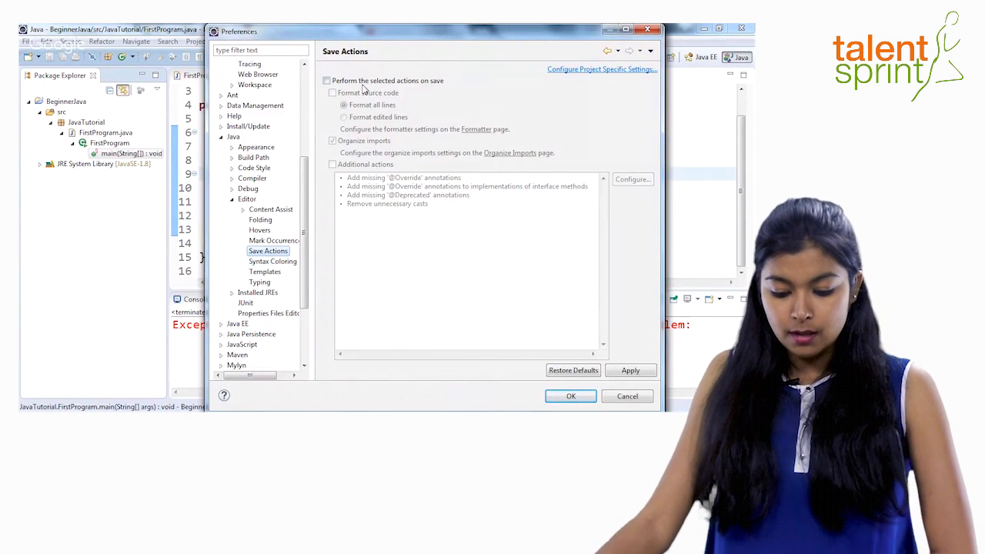
left_click(327, 80)
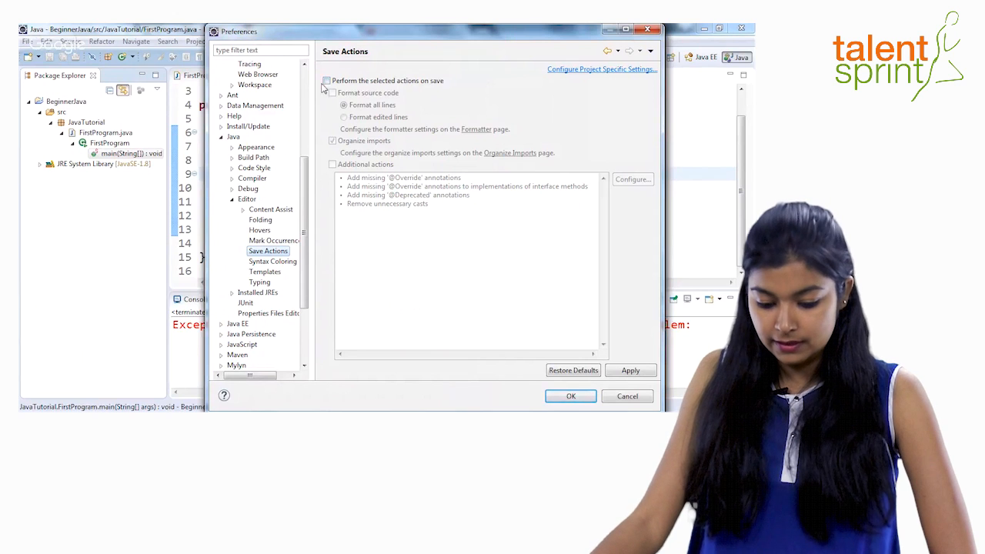
left_click(327, 80)
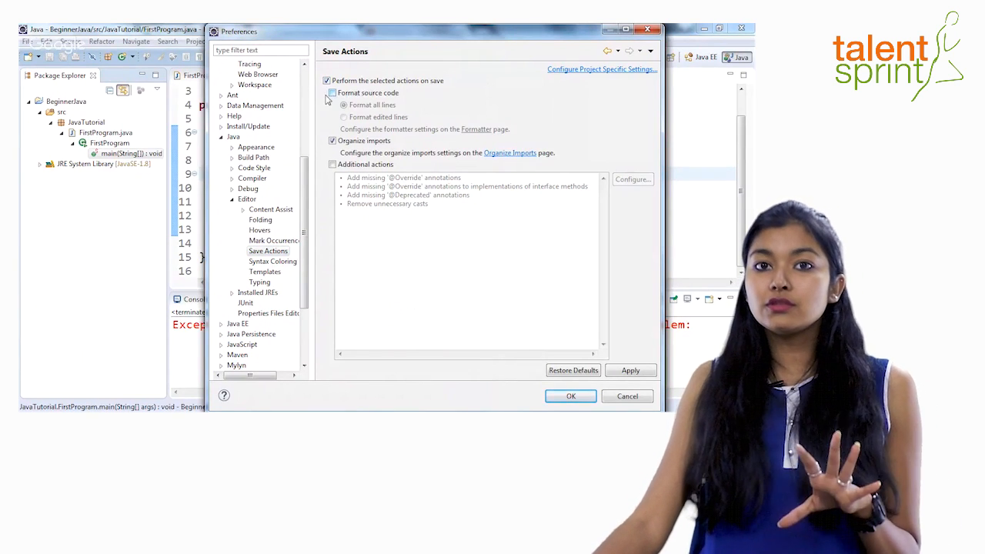
left_click(326, 92)
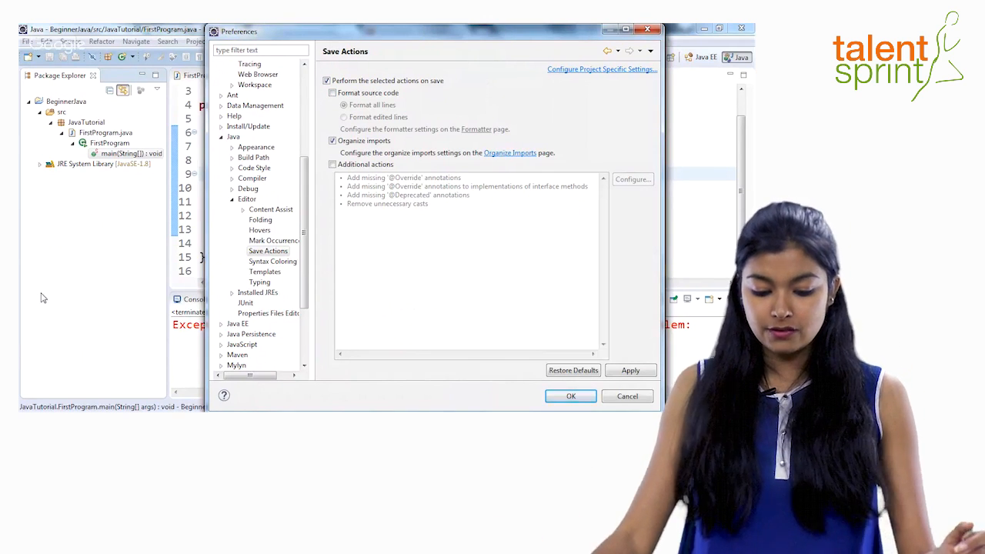
left_click(331, 93)
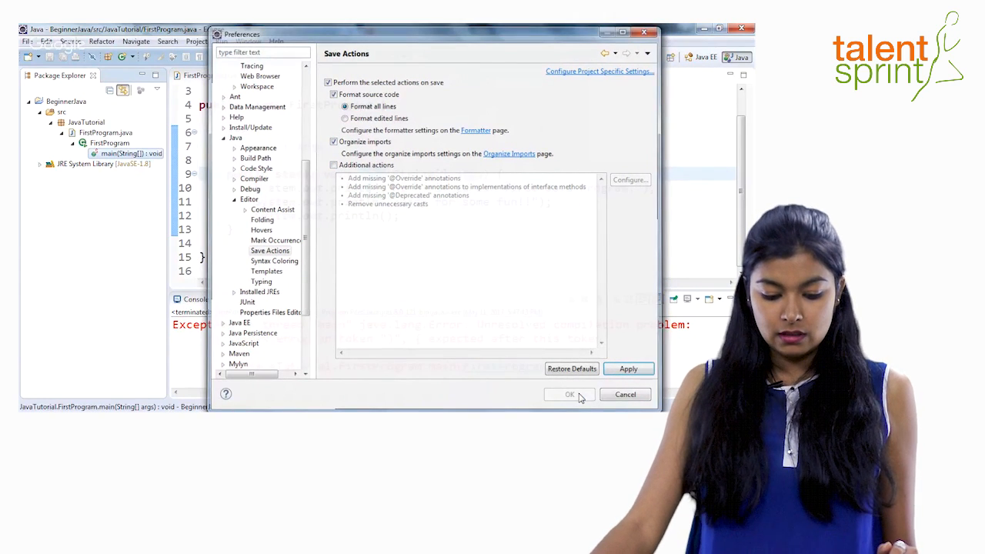
- Confirm the save action settings and remove the indentation from the first println on line 9
left_click(569, 394)
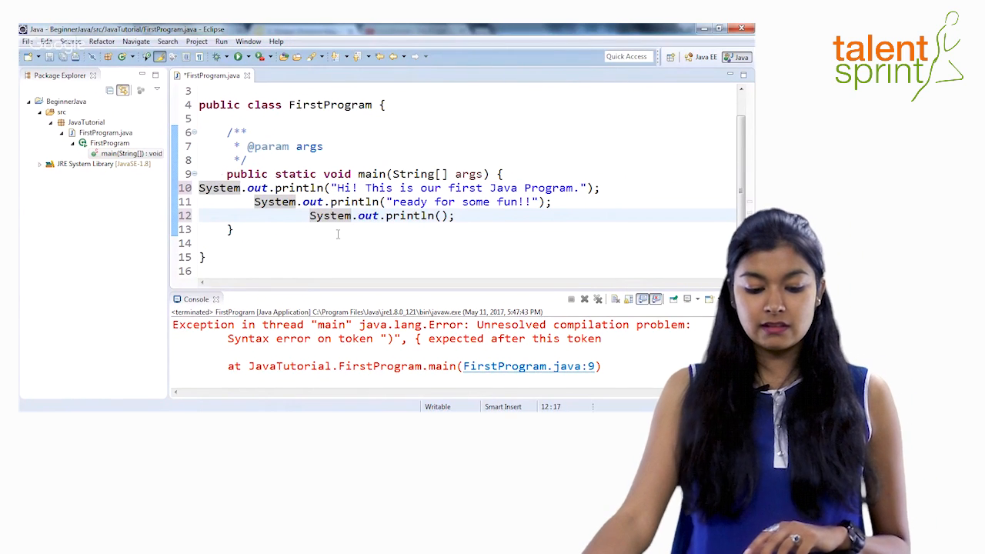
left_click(200, 173)
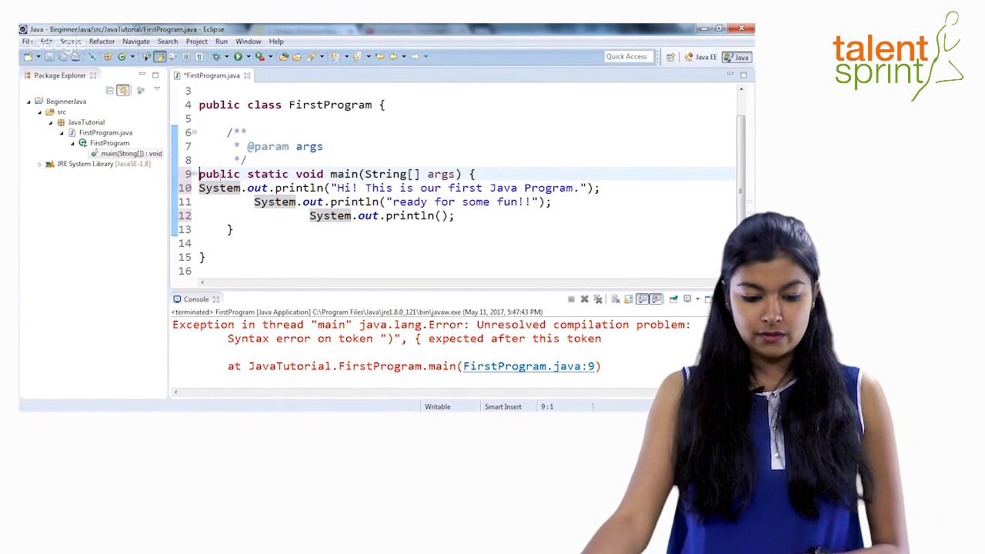